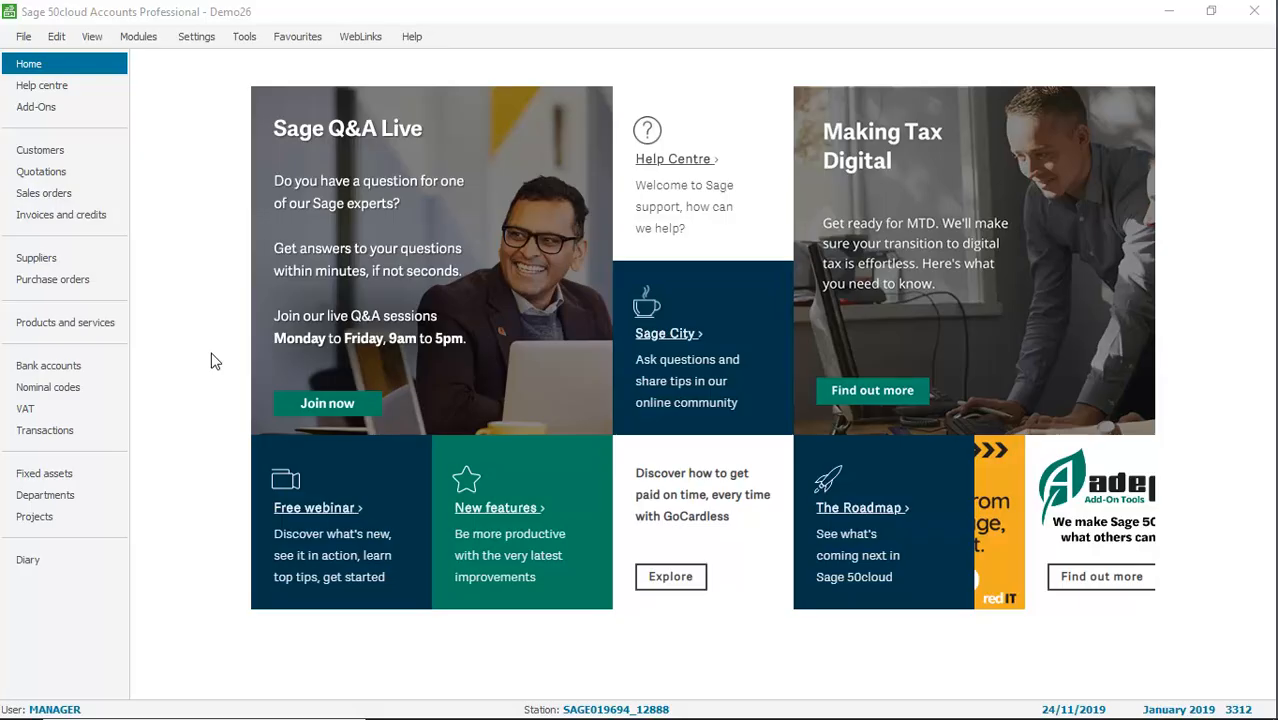
{"action": "mouse_move", "coordinate": [200, 360]}
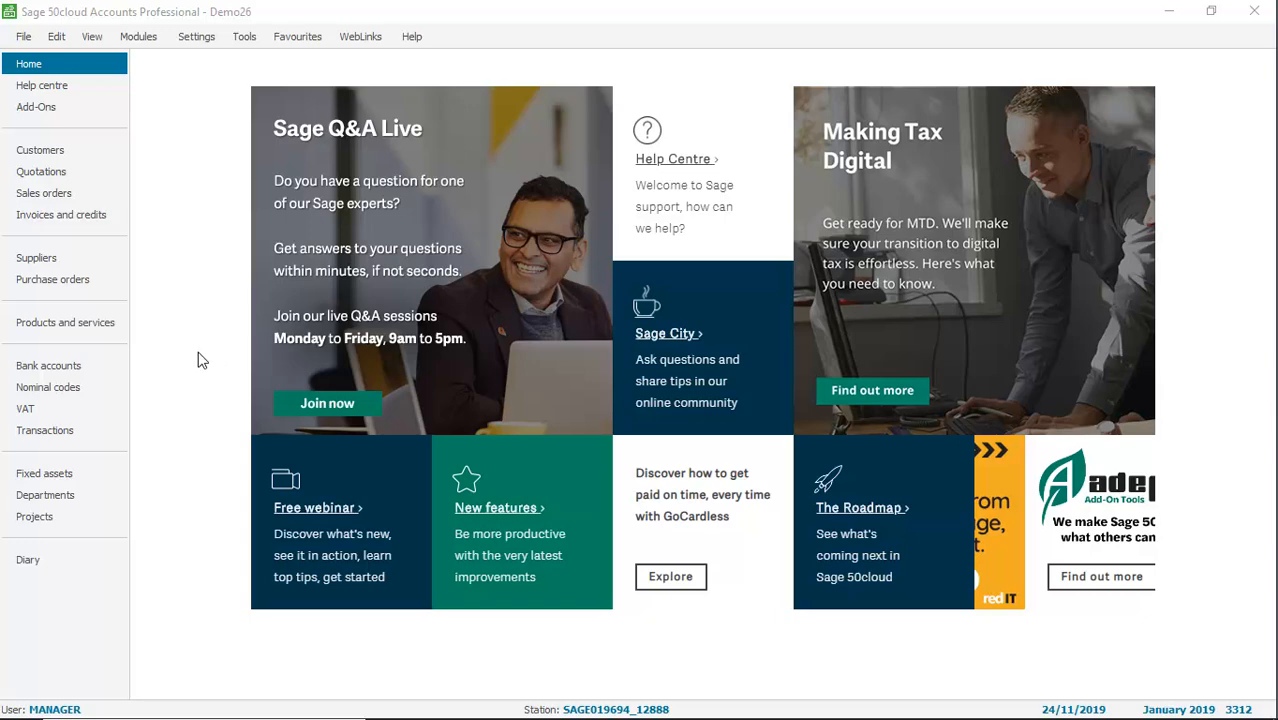
Step: Open A1 Design Services' customer record, check its empty Analysis fields on Defaults, then close it
{"action": "left_click", "coordinate": [40, 149]}
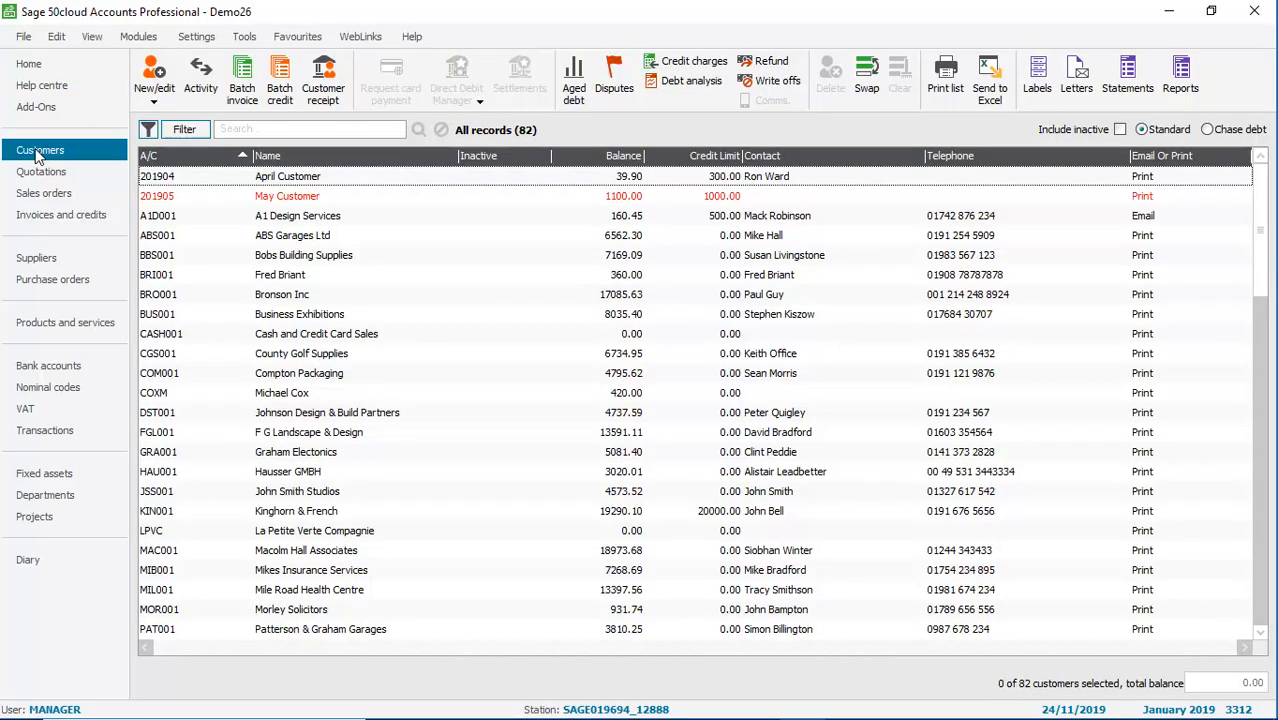
{"action": "left_click", "coordinate": [297, 215]}
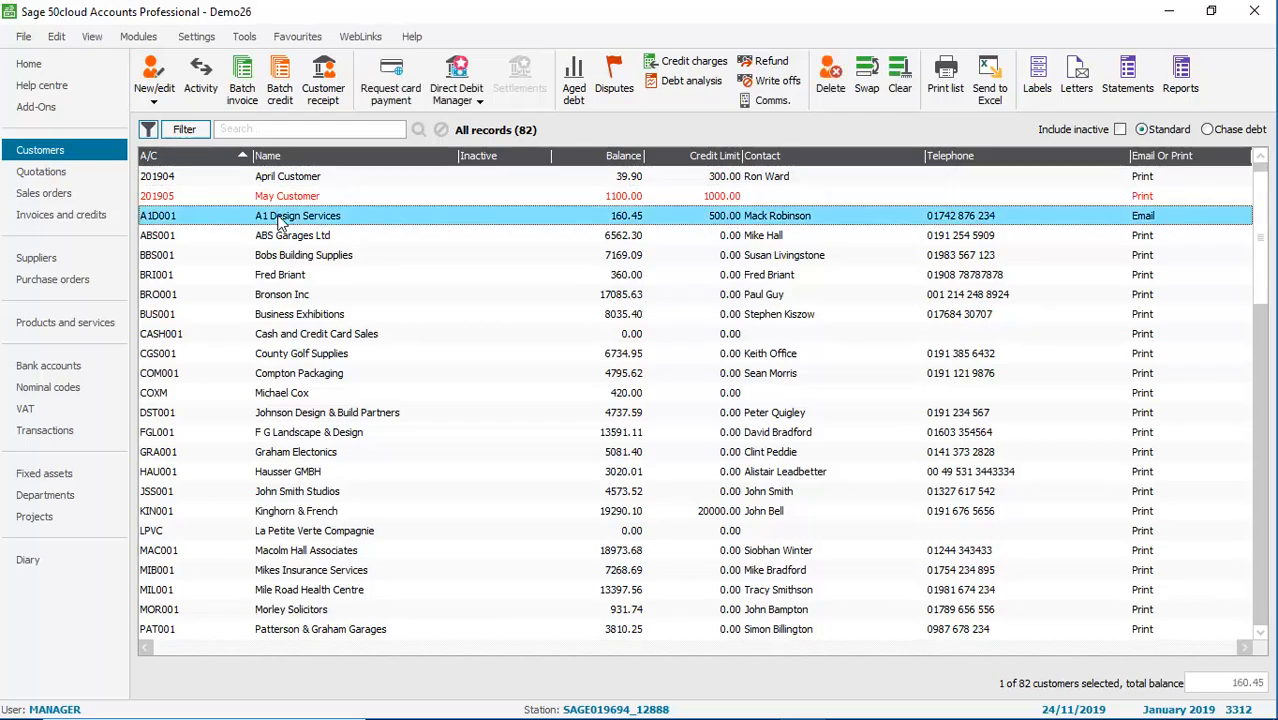
{"action": "double_click", "coordinate": [298, 215]}
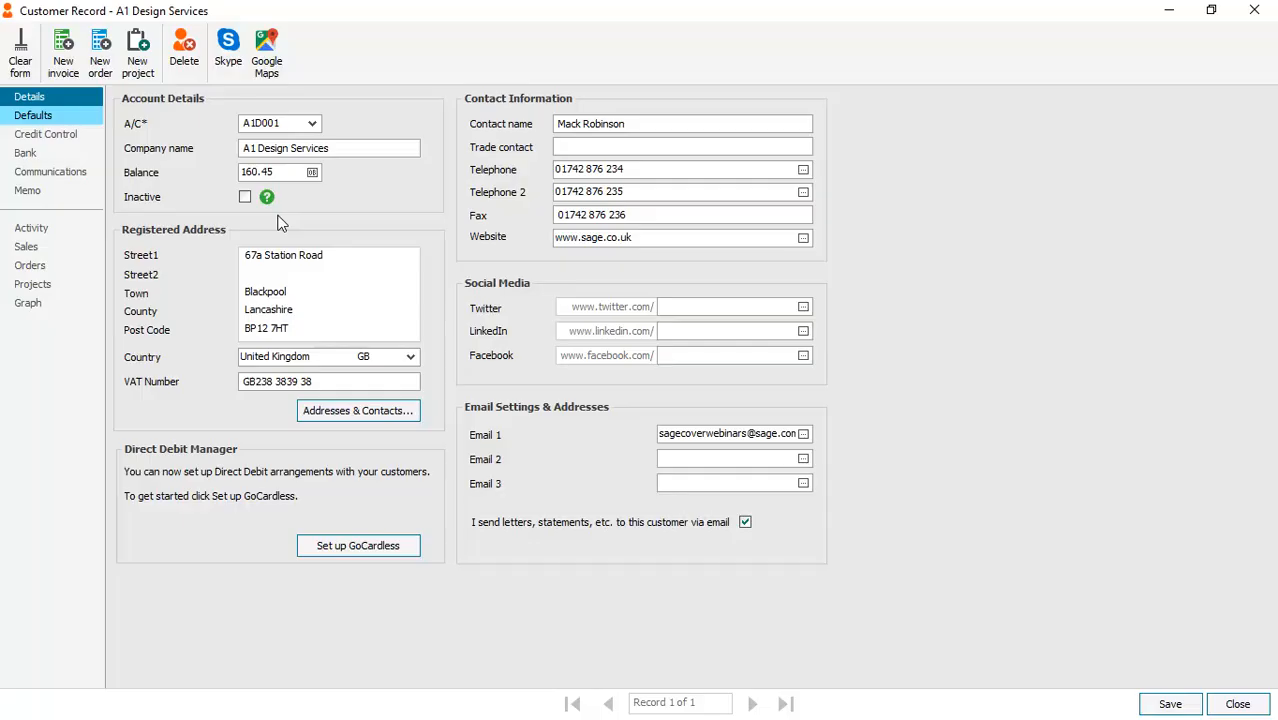
{"action": "mouse_move", "coordinate": [35, 135]}
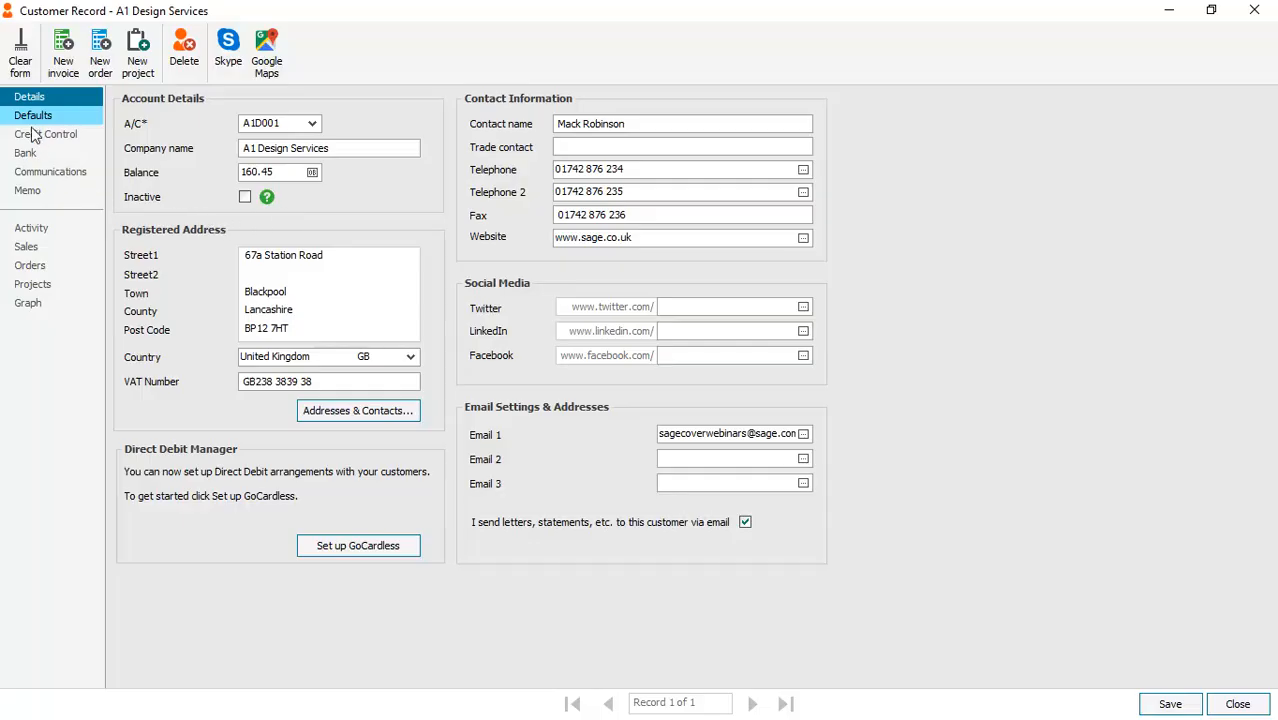
{"action": "left_click", "coordinate": [33, 115]}
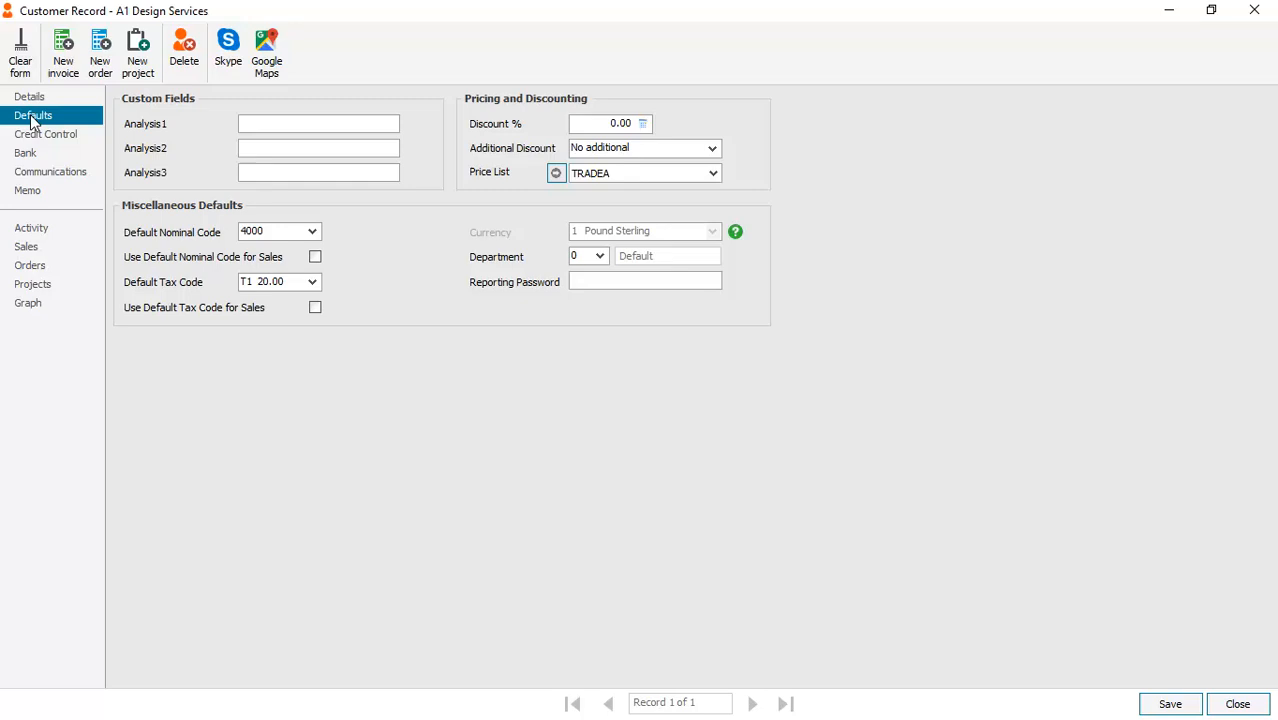
{"action": "left_click", "coordinate": [318, 123]}
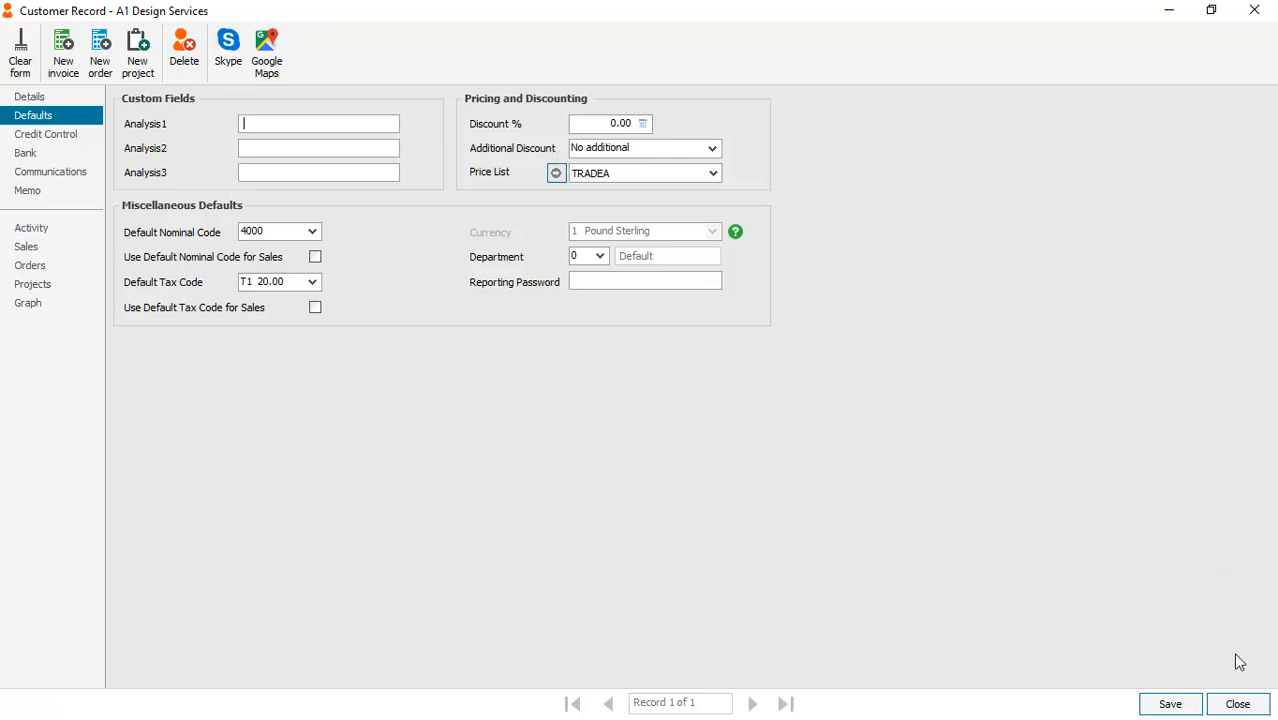
{"action": "left_click", "coordinate": [1238, 703]}
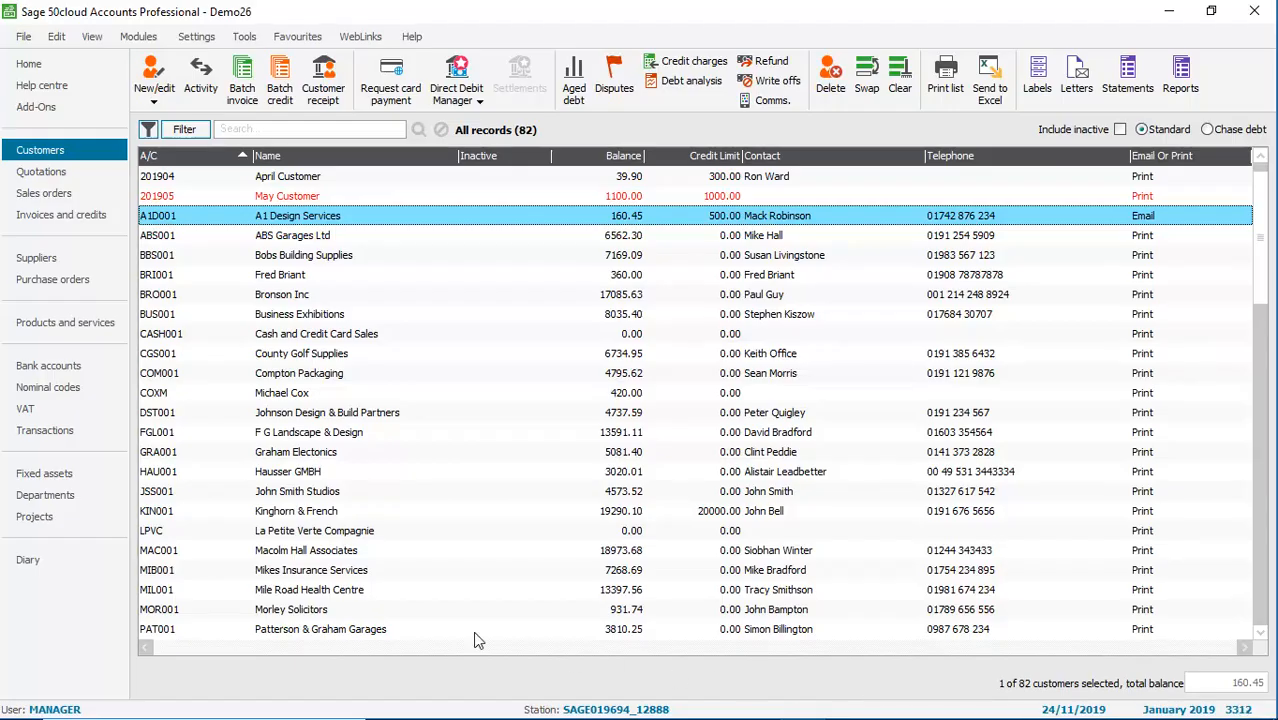
Step: Review Concept Stationery Supplies' North East and Stationery analysis fields, then show the products list
{"action": "left_click", "coordinate": [37, 258]}
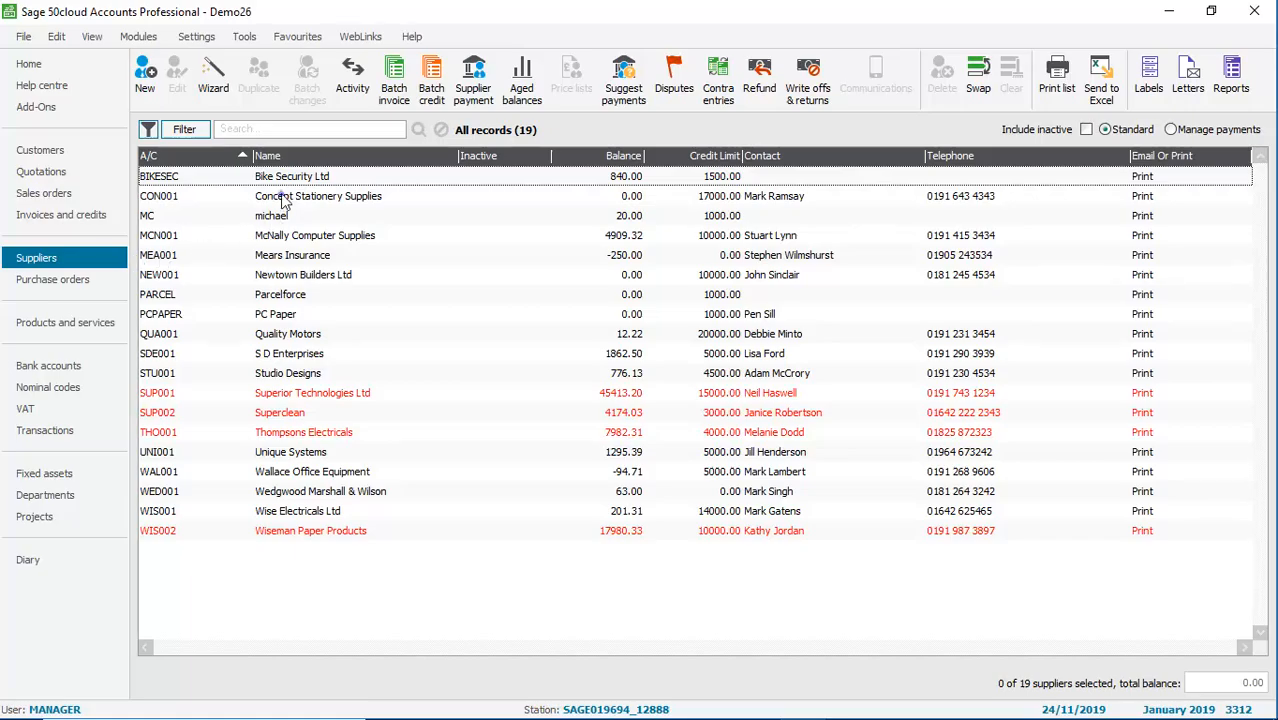
{"action": "double_click", "coordinate": [318, 196]}
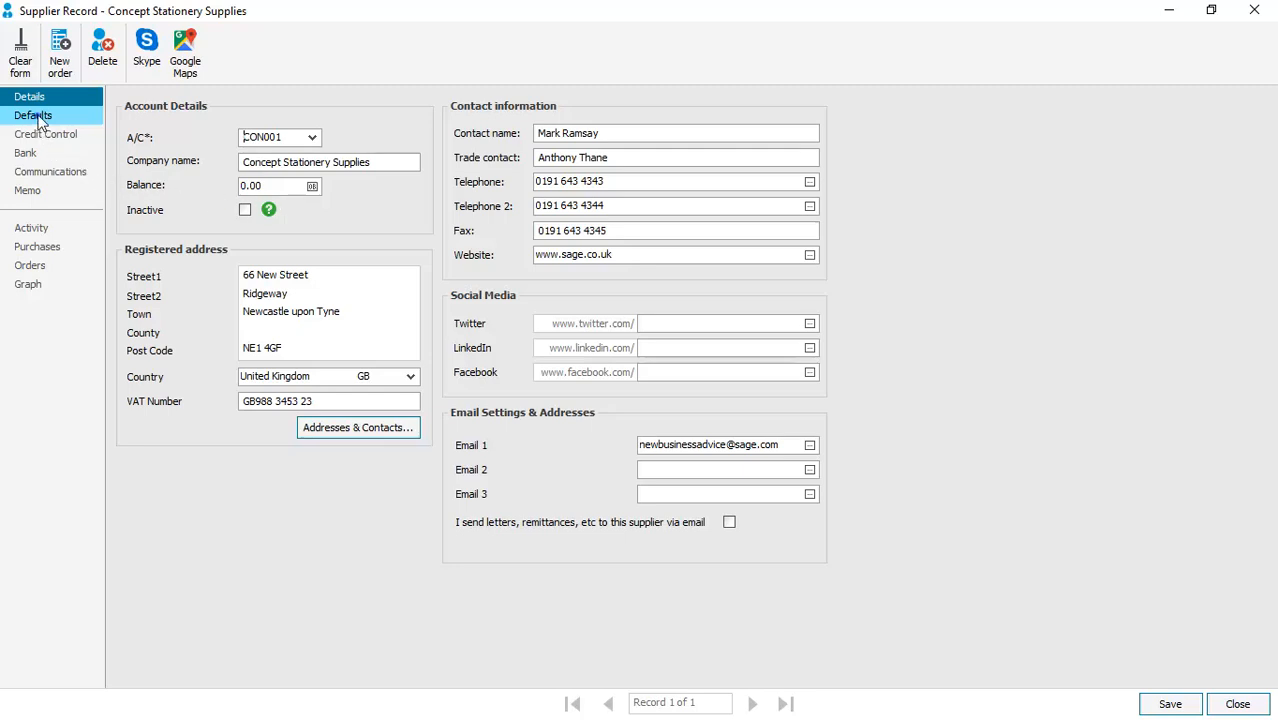
{"action": "left_click", "coordinate": [33, 115]}
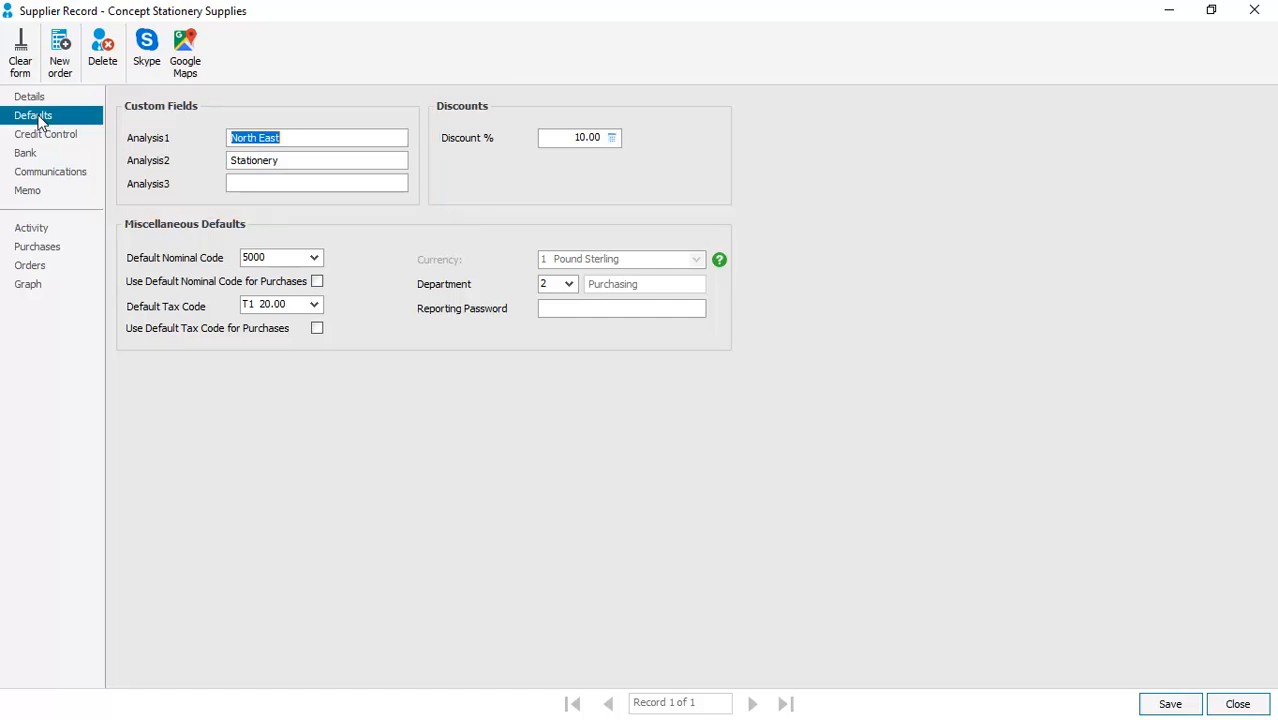
{"action": "mouse_move", "coordinate": [770, 205]}
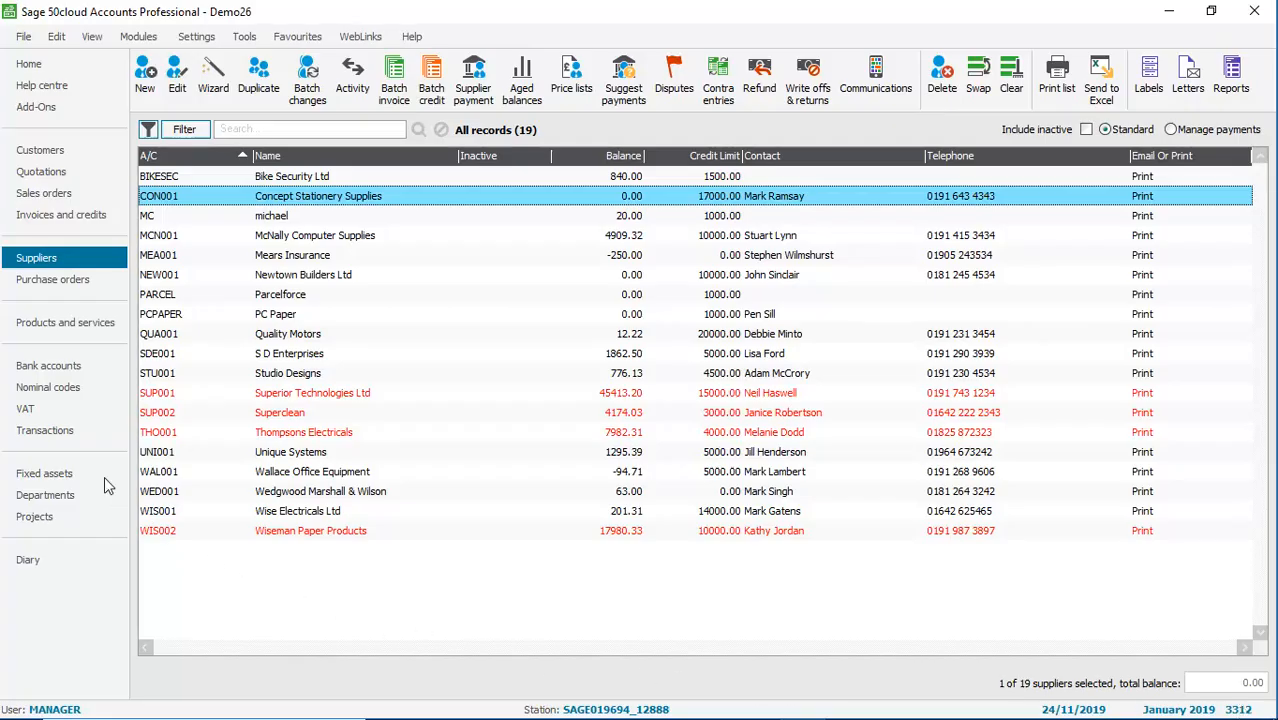
{"action": "left_click", "coordinate": [65, 322]}
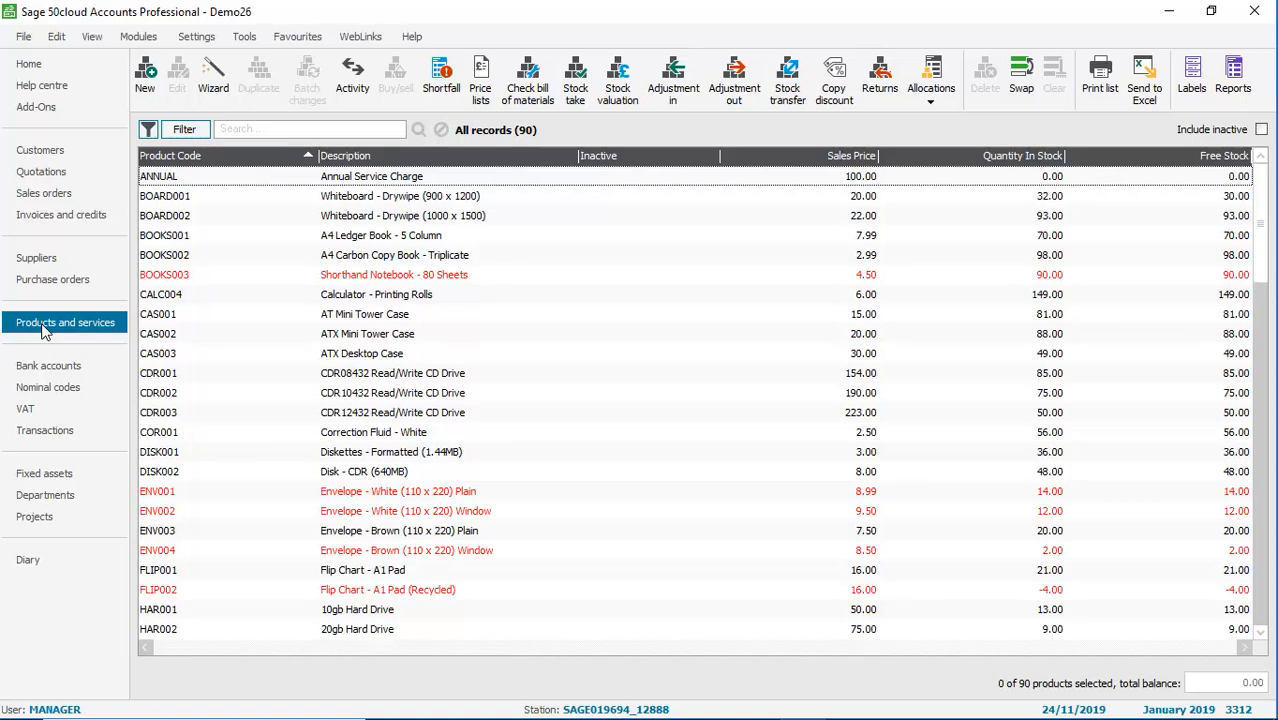
{"action": "left_click", "coordinate": [400, 196]}
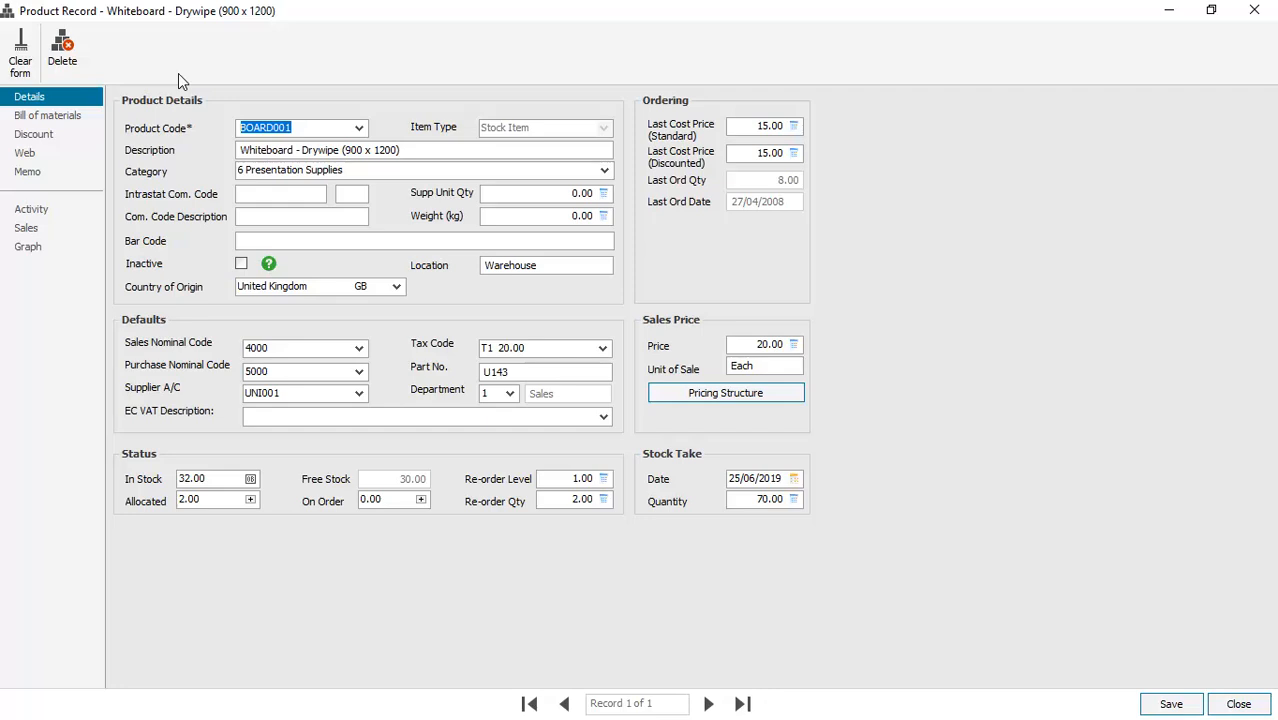
{"action": "left_click", "coordinate": [25, 152]}
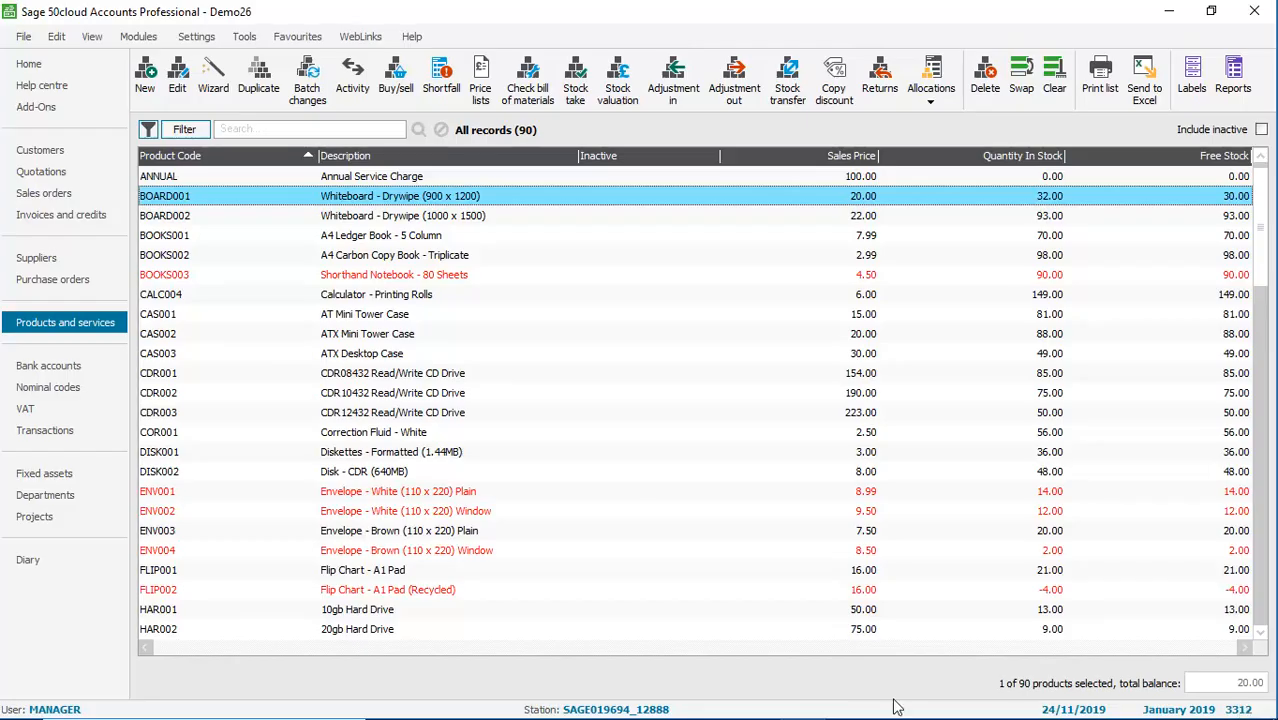
Step: Open project PROJ001, SDE New Office Installation, review its analysis totals, and close it
{"action": "left_click", "coordinate": [34, 516]}
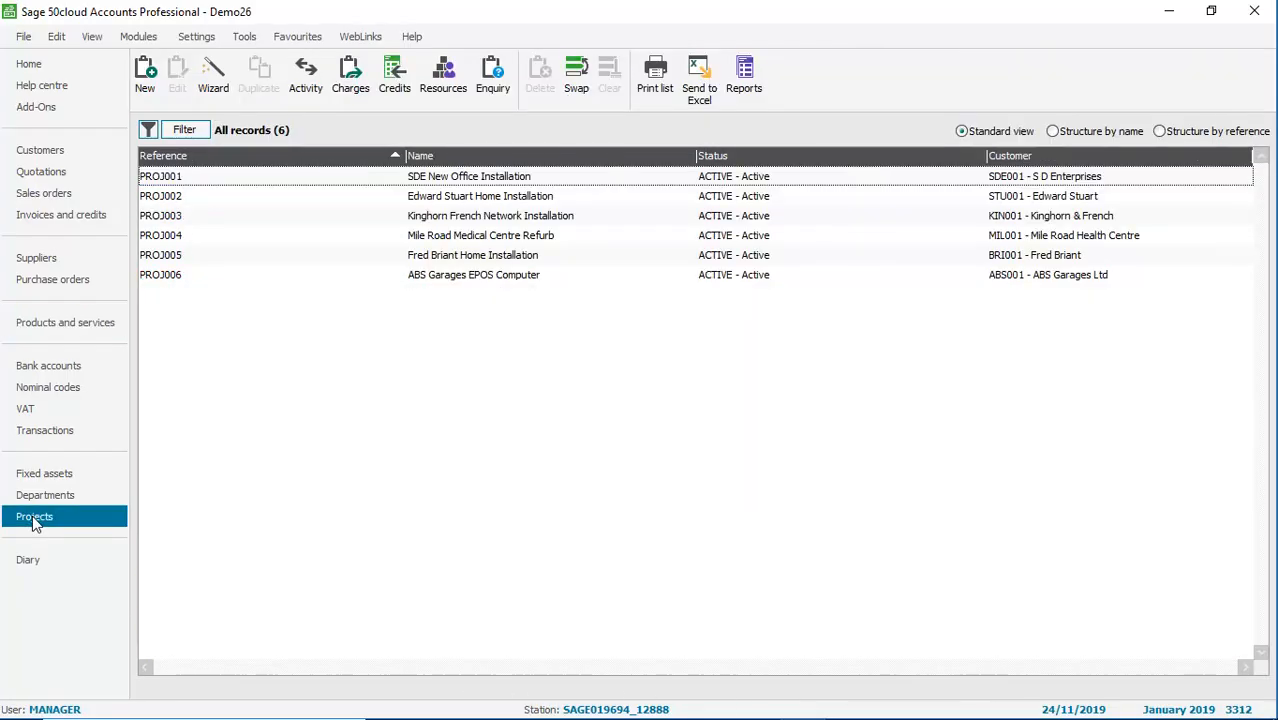
{"action": "mouse_move", "coordinate": [205, 278]}
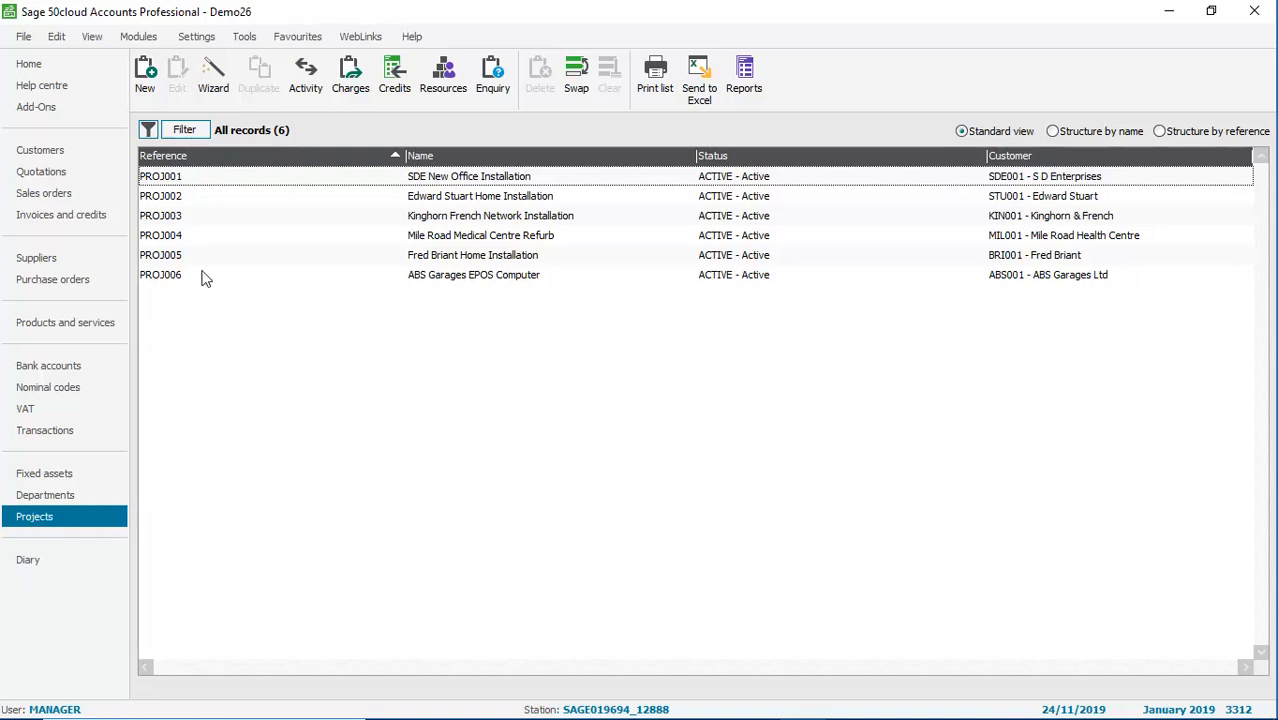
{"action": "left_click", "coordinate": [160, 176]}
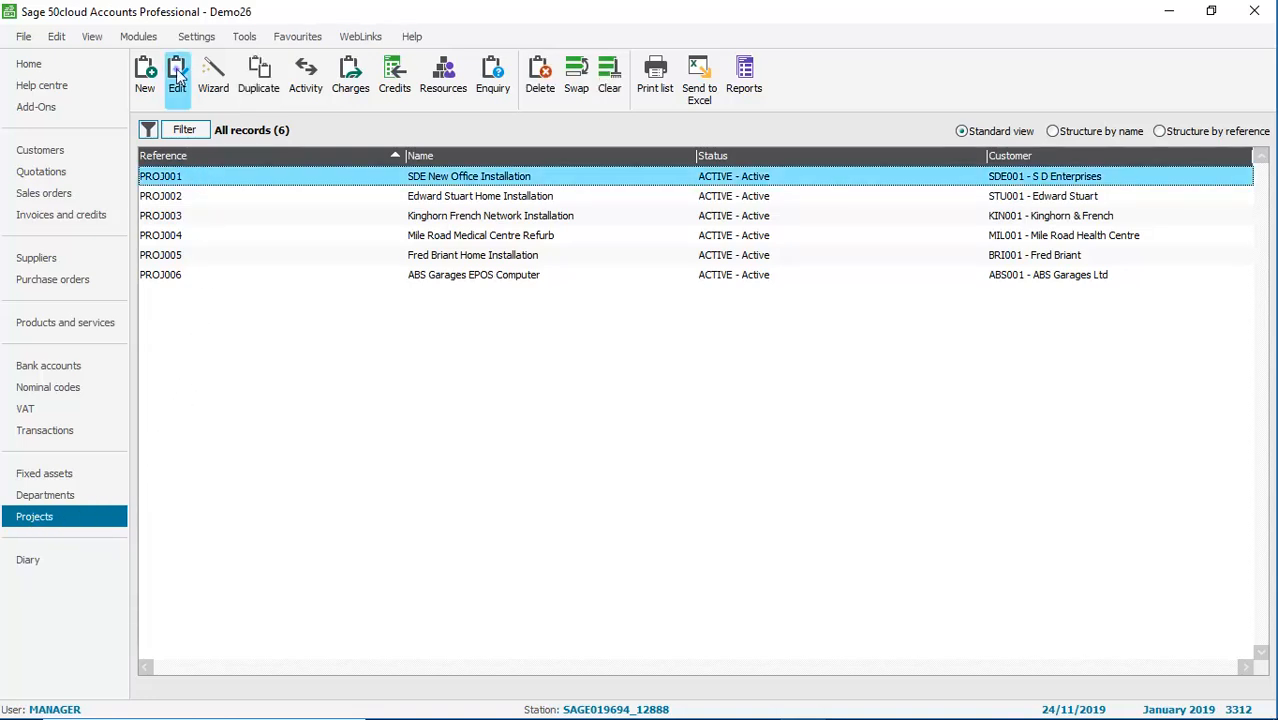
{"action": "left_click", "coordinate": [177, 75]}
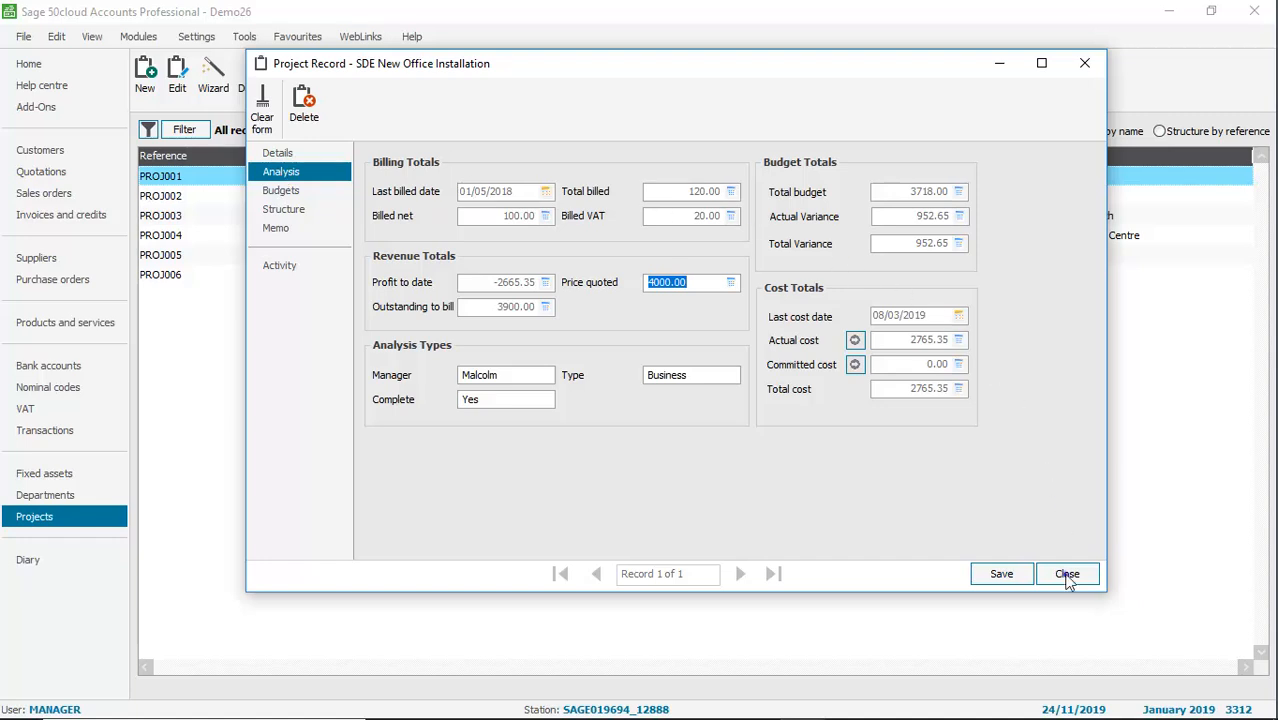
{"action": "left_click", "coordinate": [1067, 573]}
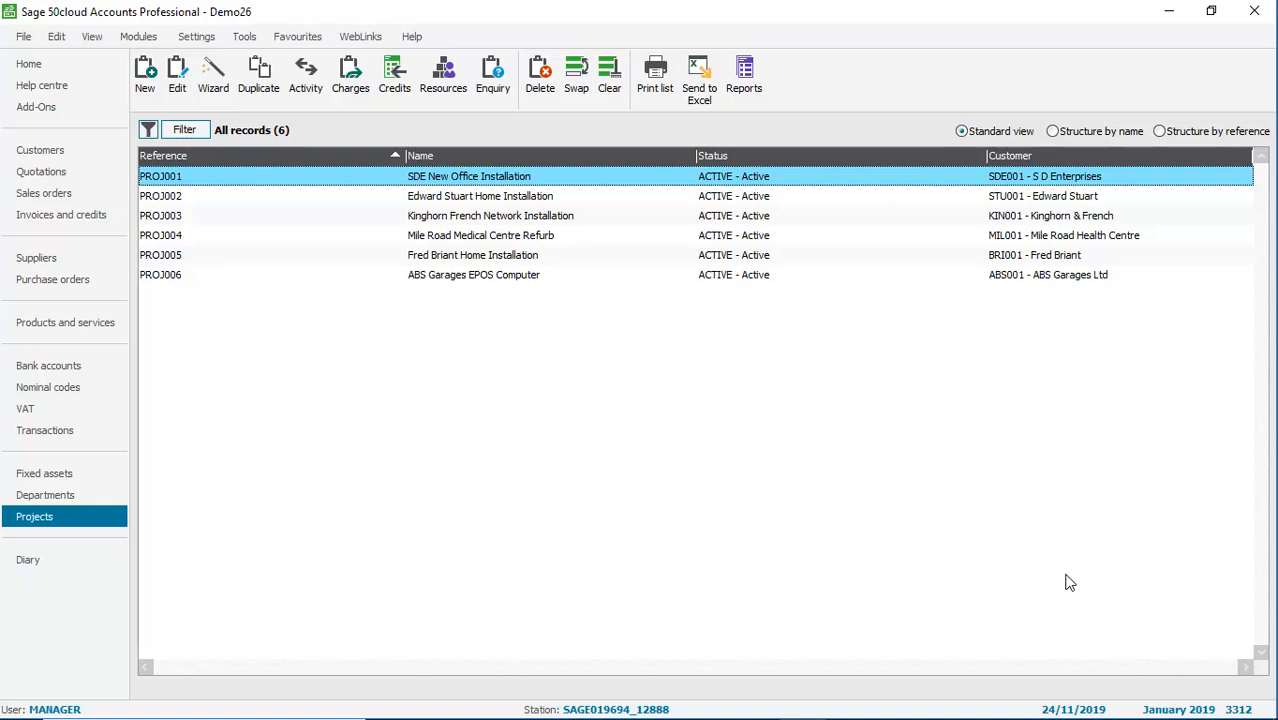
{"action": "mouse_move", "coordinate": [757, 571]}
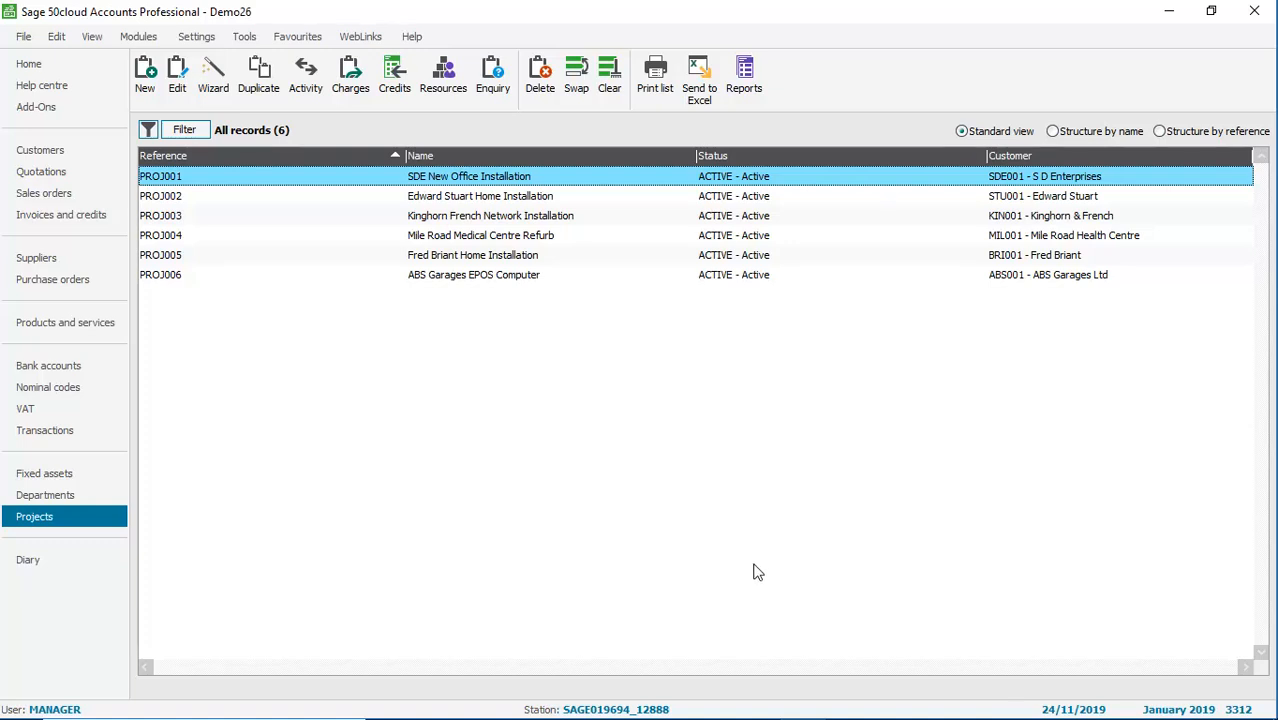
Step: View invoice 50075 for A1 Design Services and return to the invoices and credits list
{"action": "left_click", "coordinate": [61, 214]}
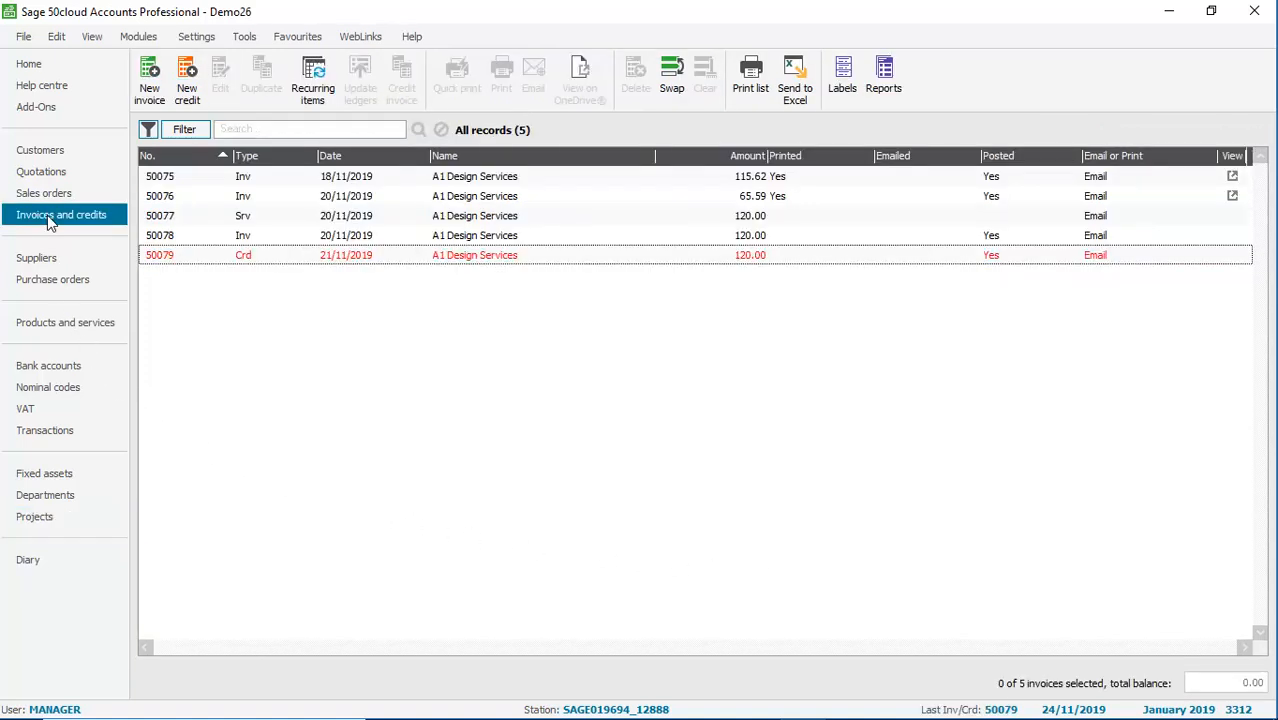
{"action": "mouse_move", "coordinate": [240, 185]}
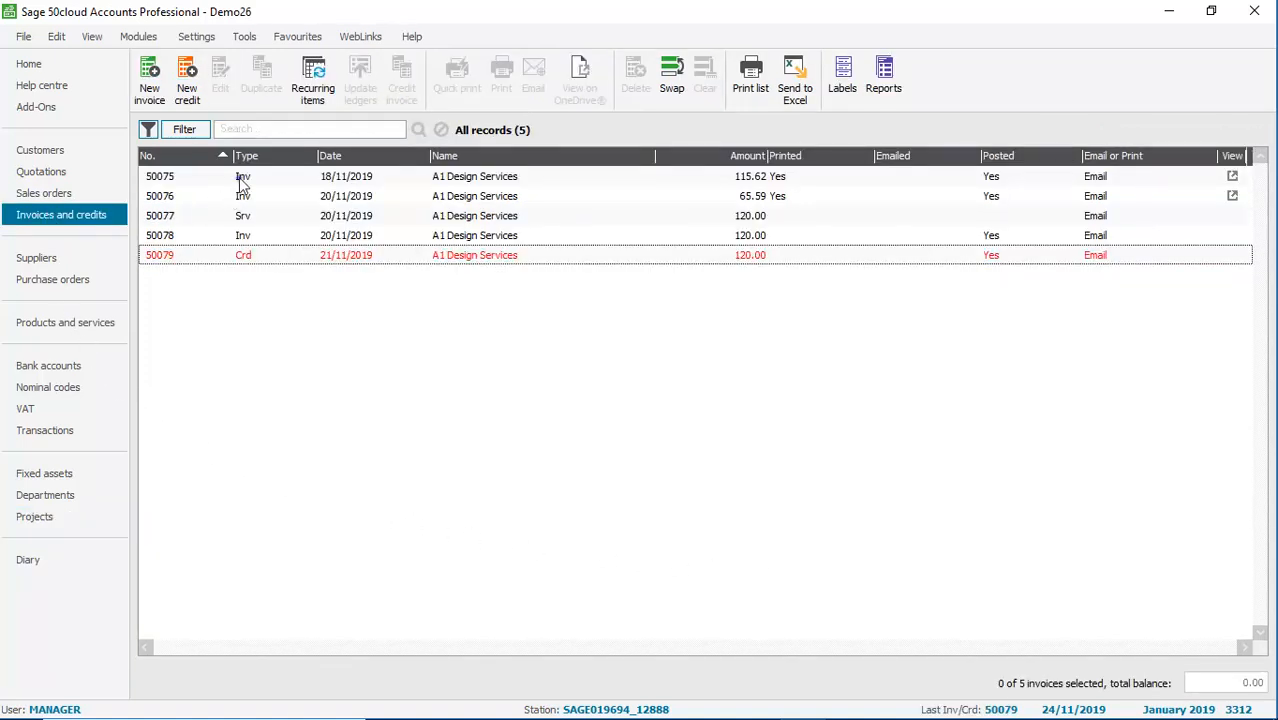
{"action": "double_click", "coordinate": [160, 176]}
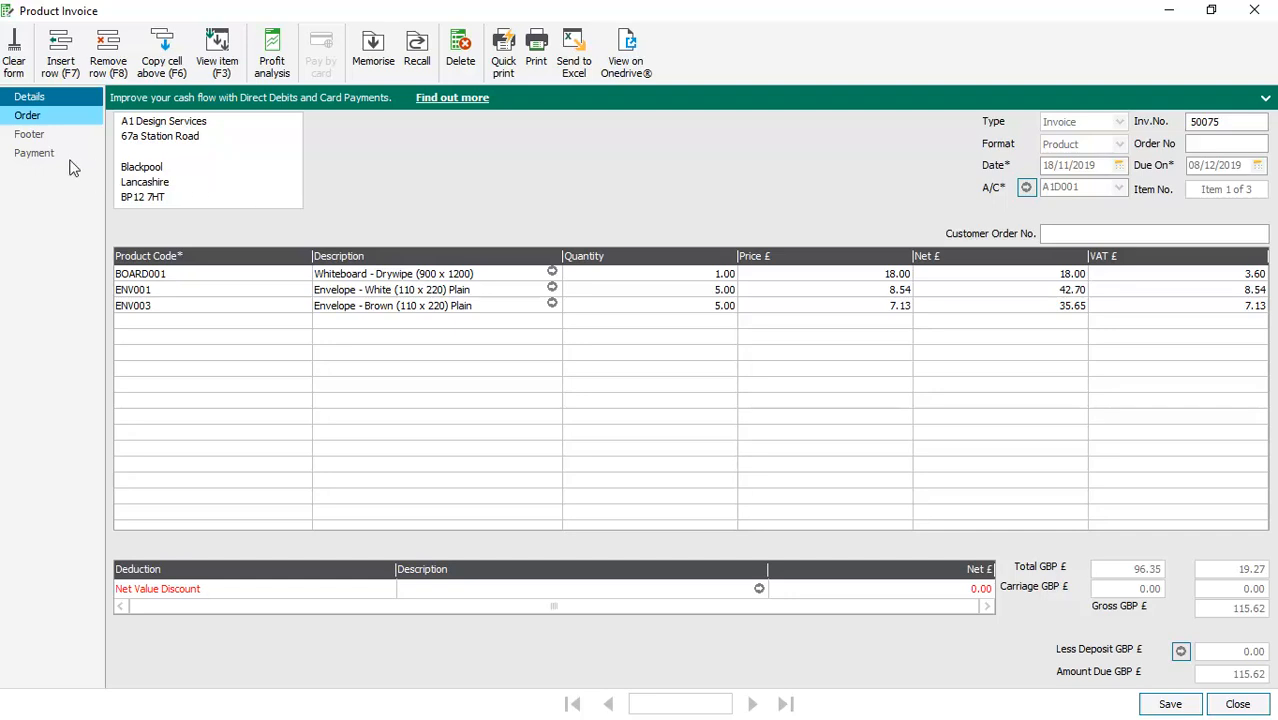
{"action": "left_click", "coordinate": [27, 115]}
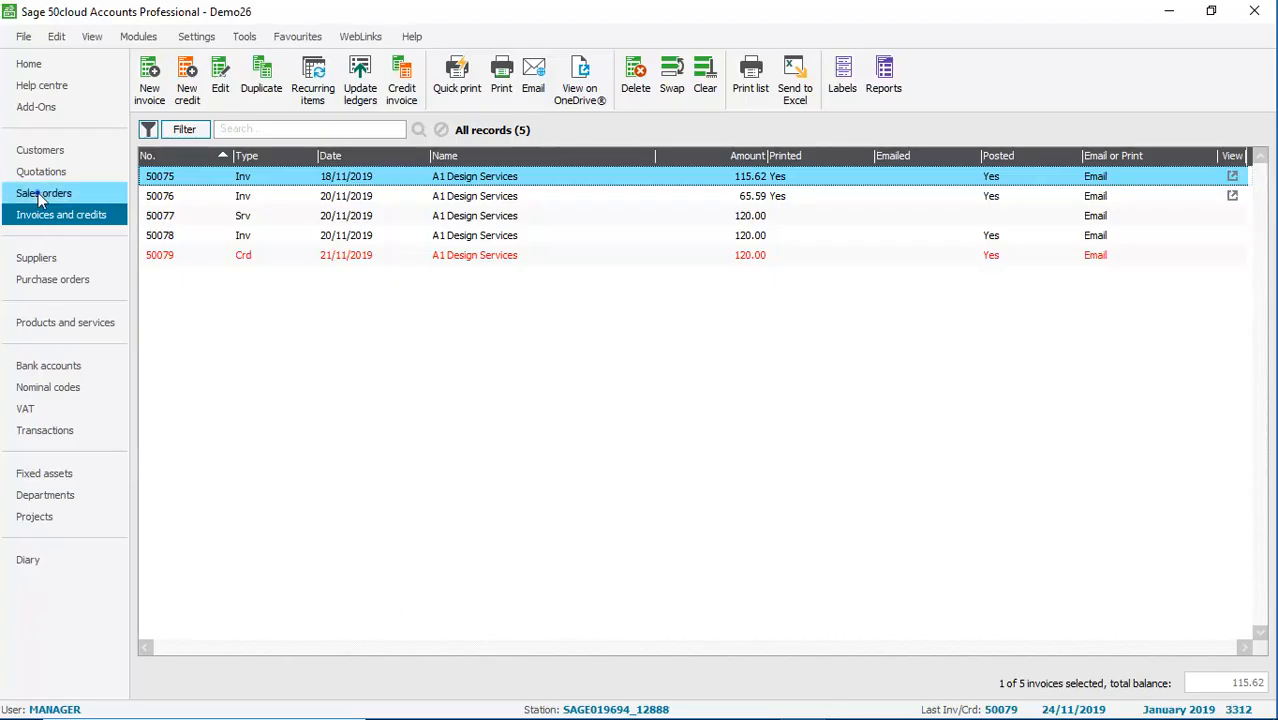
Step: View sales order 31 and return to the 30-order sales list
{"action": "left_click", "coordinate": [43, 192]}
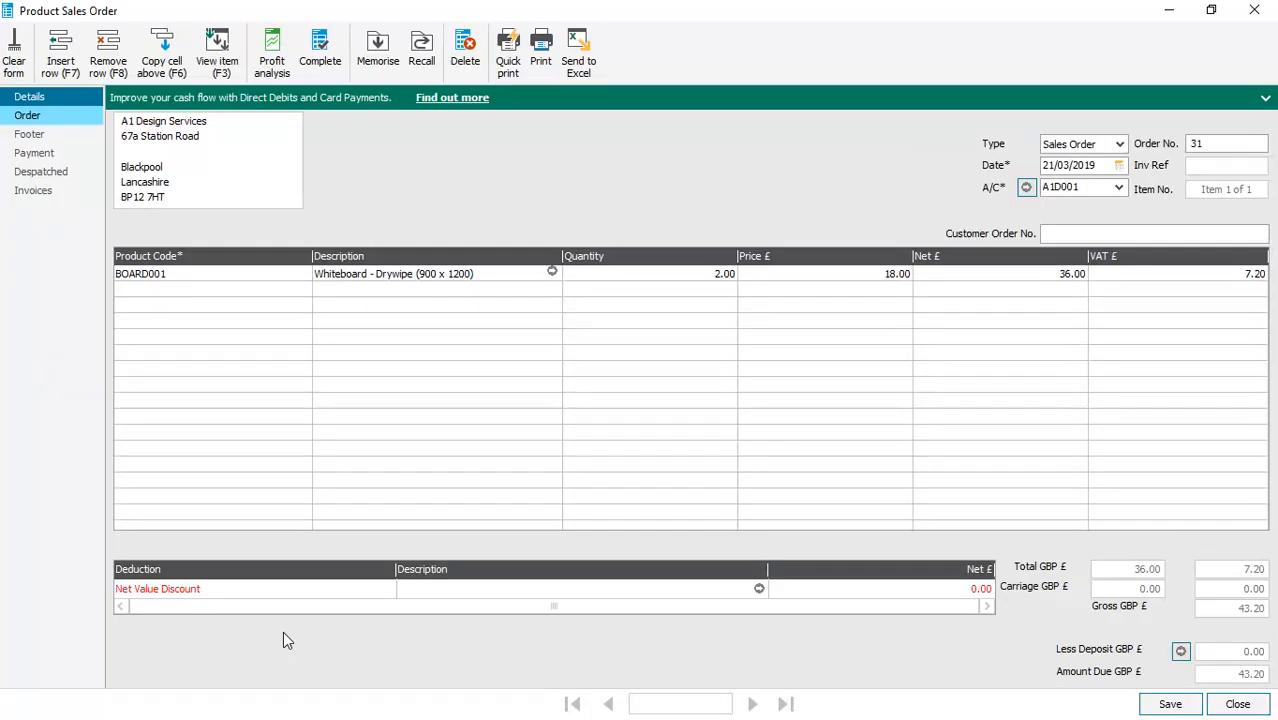
{"action": "left_click", "coordinate": [27, 115]}
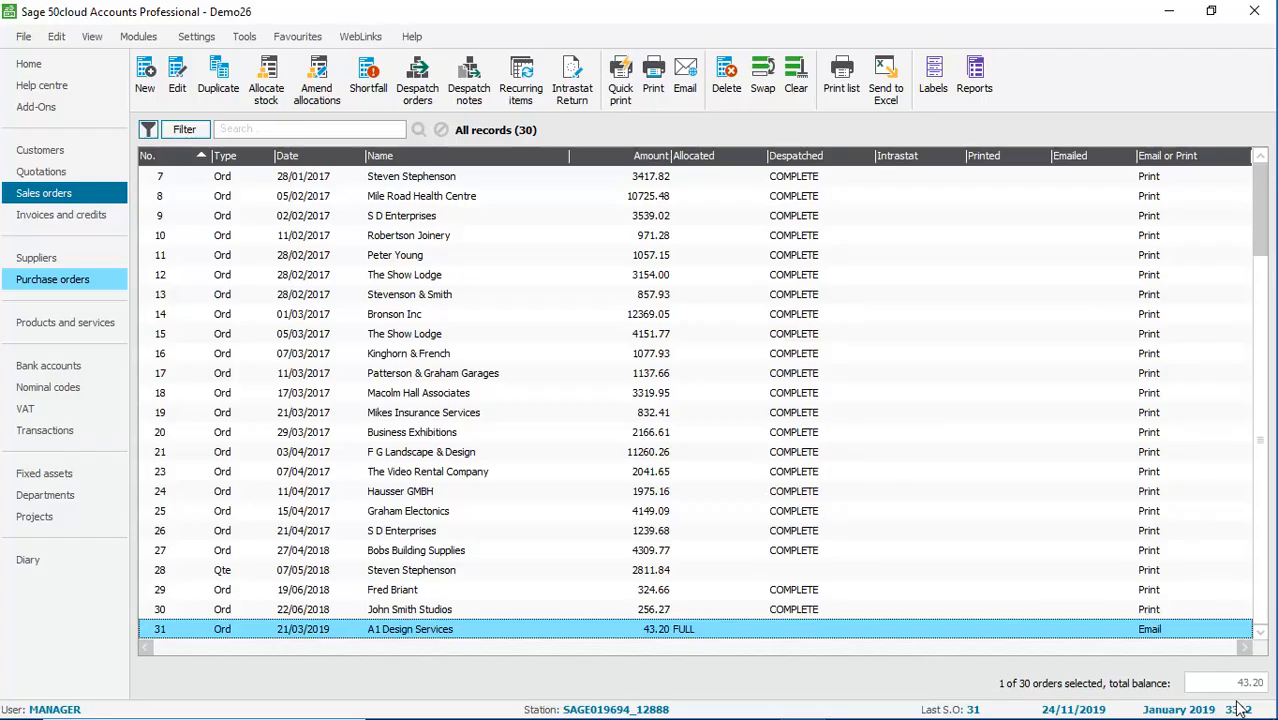
{"action": "mouse_move", "coordinate": [290, 580]}
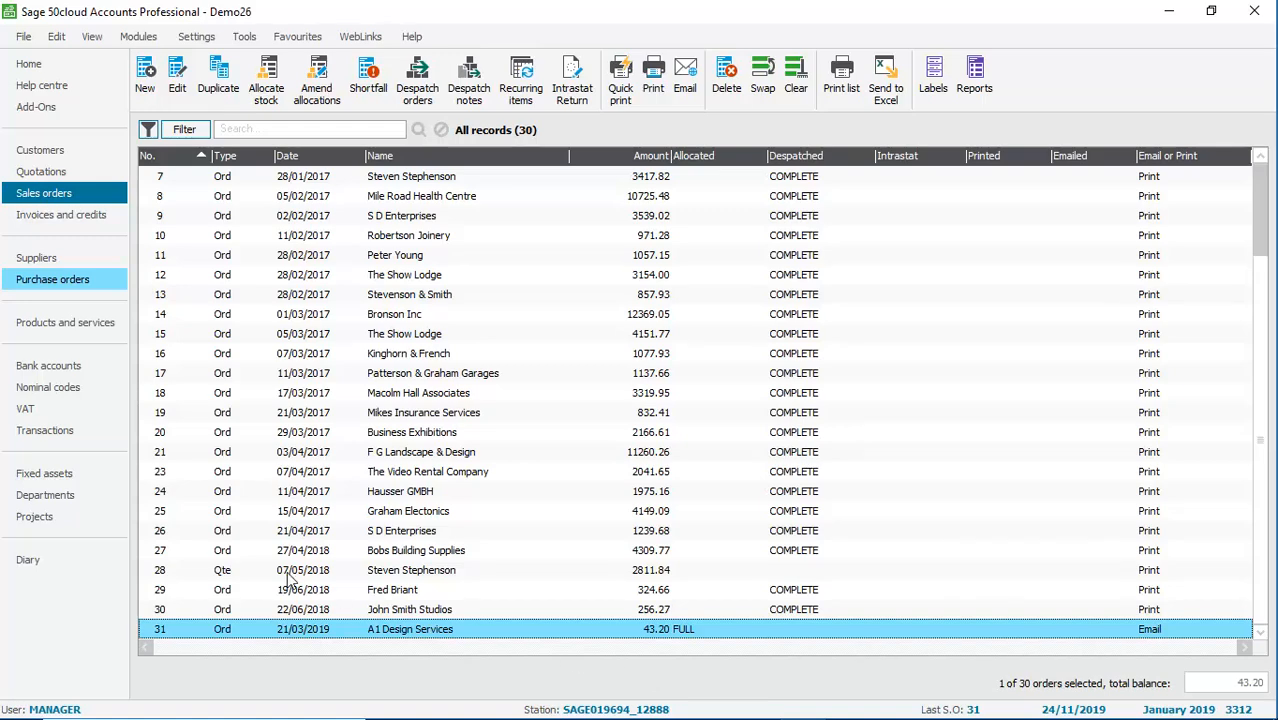
Step: Show the 42 purchase orders, then bring up the Settings menu
{"action": "left_click", "coordinate": [52, 279]}
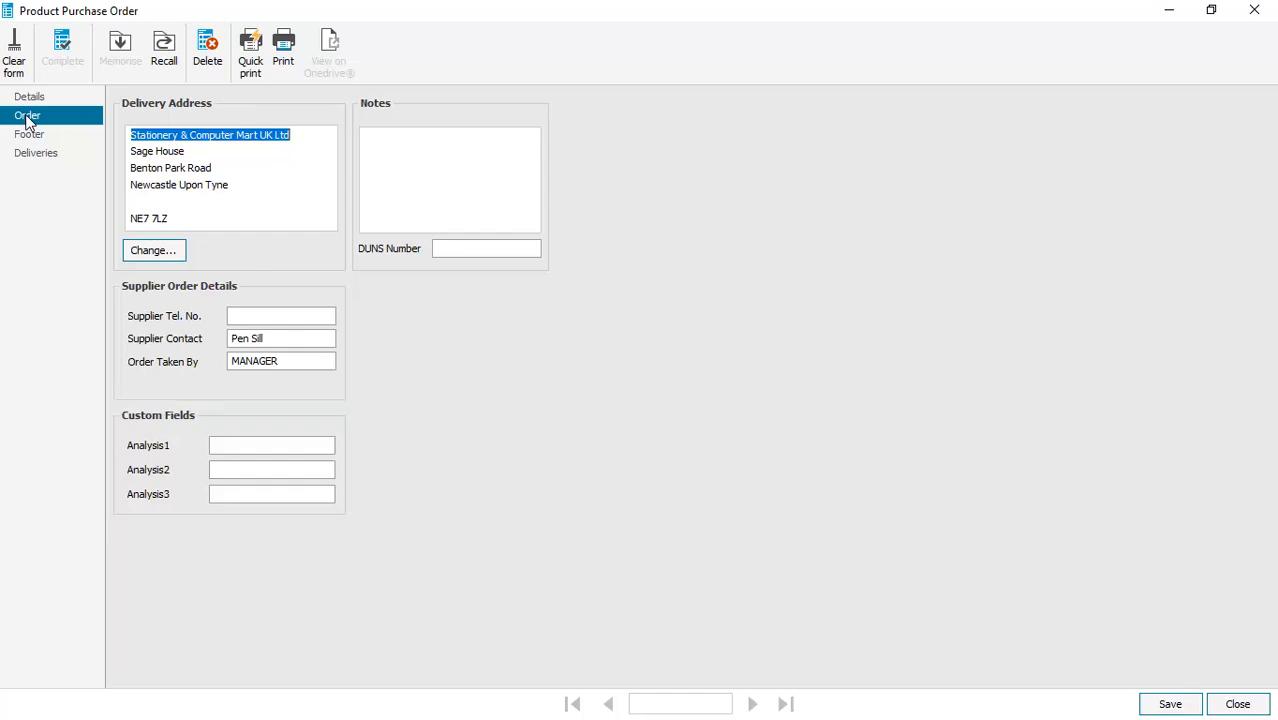
{"action": "mouse_move", "coordinate": [1159, 445]}
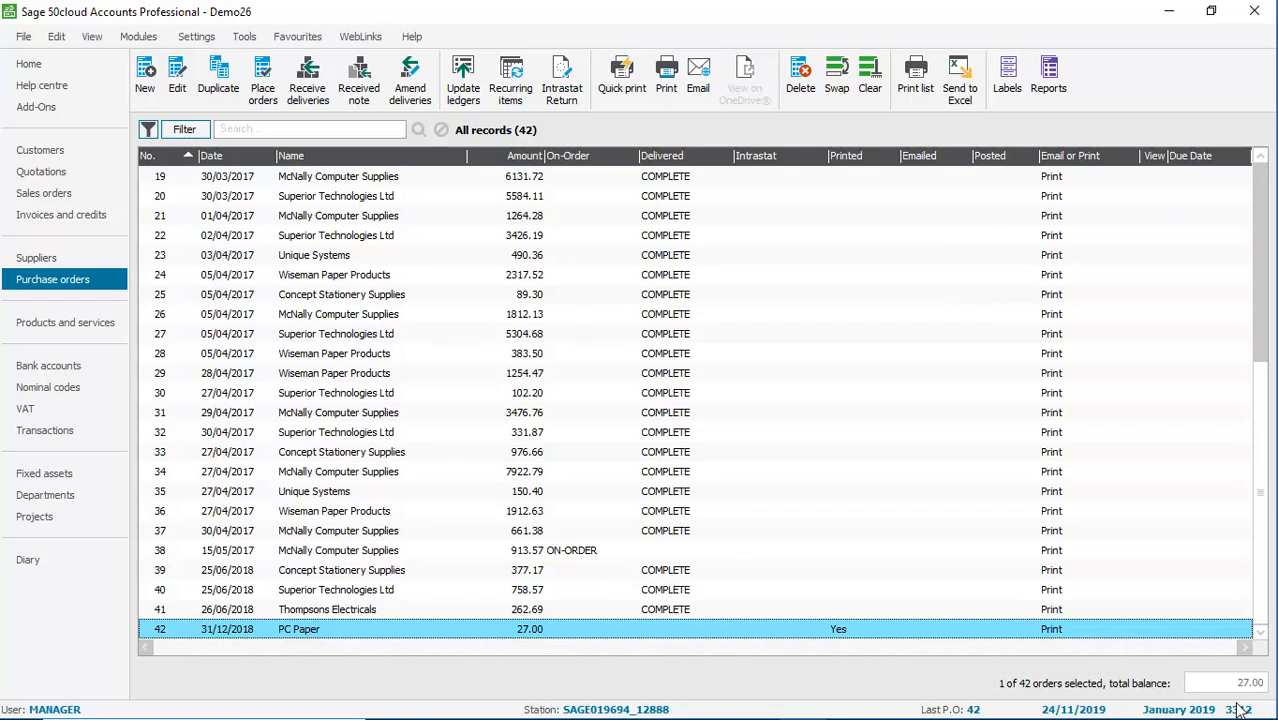
{"action": "mouse_move", "coordinate": [975, 697]}
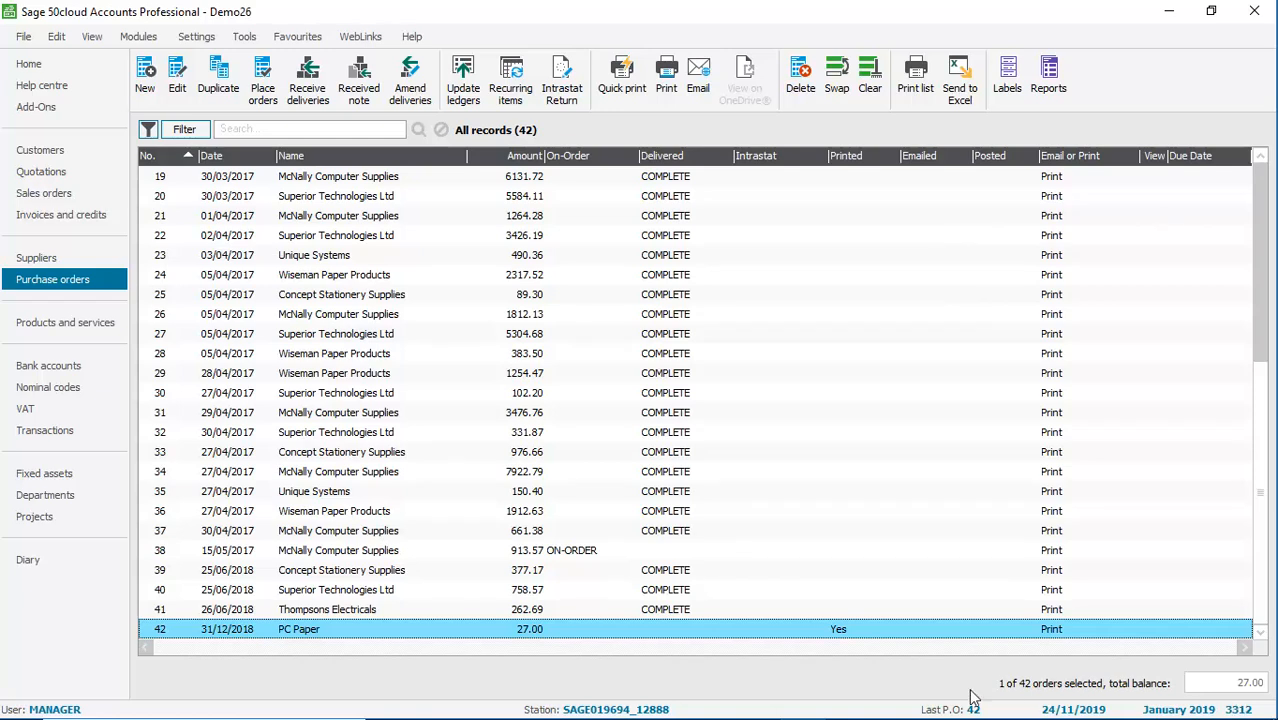
{"action": "left_click", "coordinate": [196, 36]}
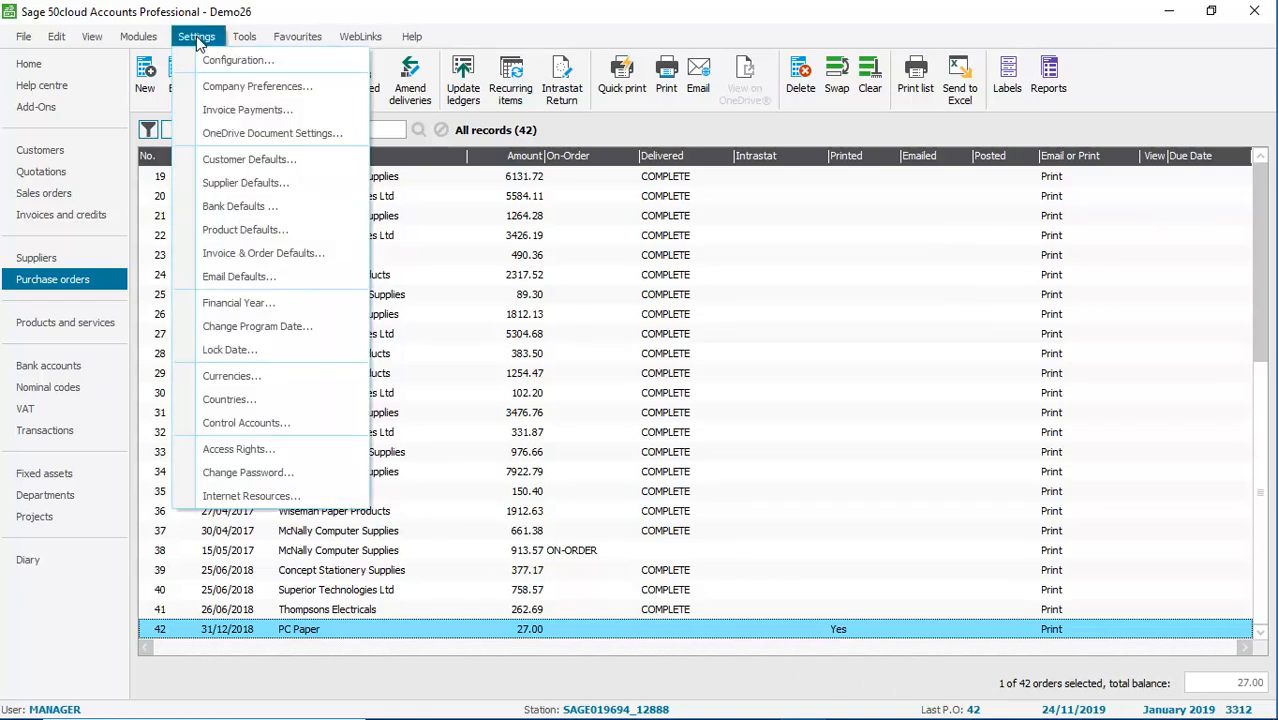
{"action": "mouse_move", "coordinate": [237, 60]}
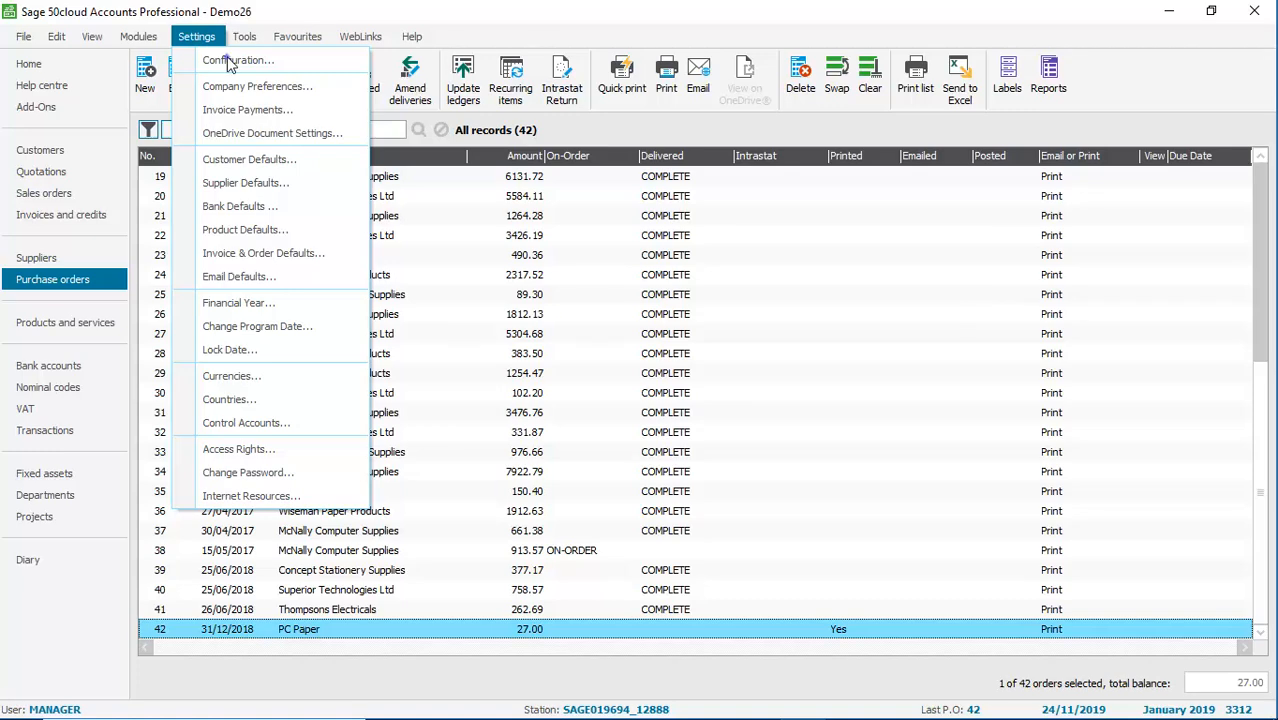
Step: Launch Settings > Configuration, confirming that other open windows will close
{"action": "left_click", "coordinate": [238, 60]}
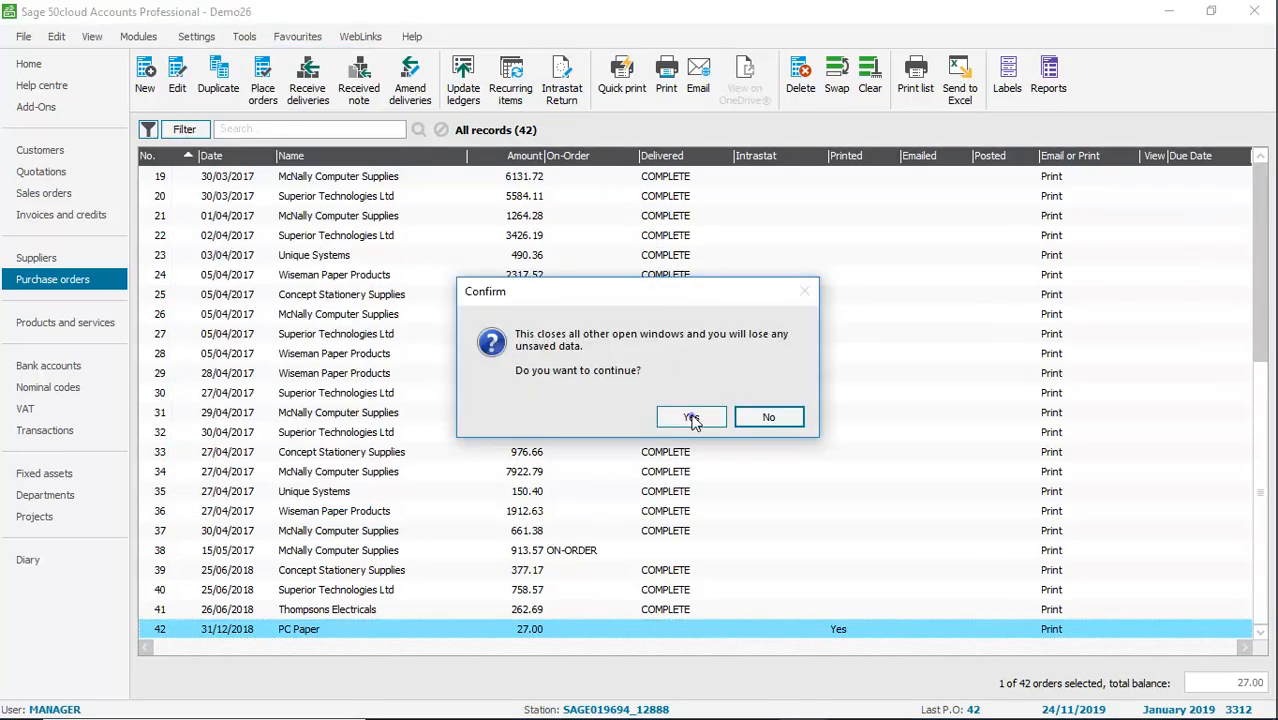
{"action": "left_click", "coordinate": [691, 416]}
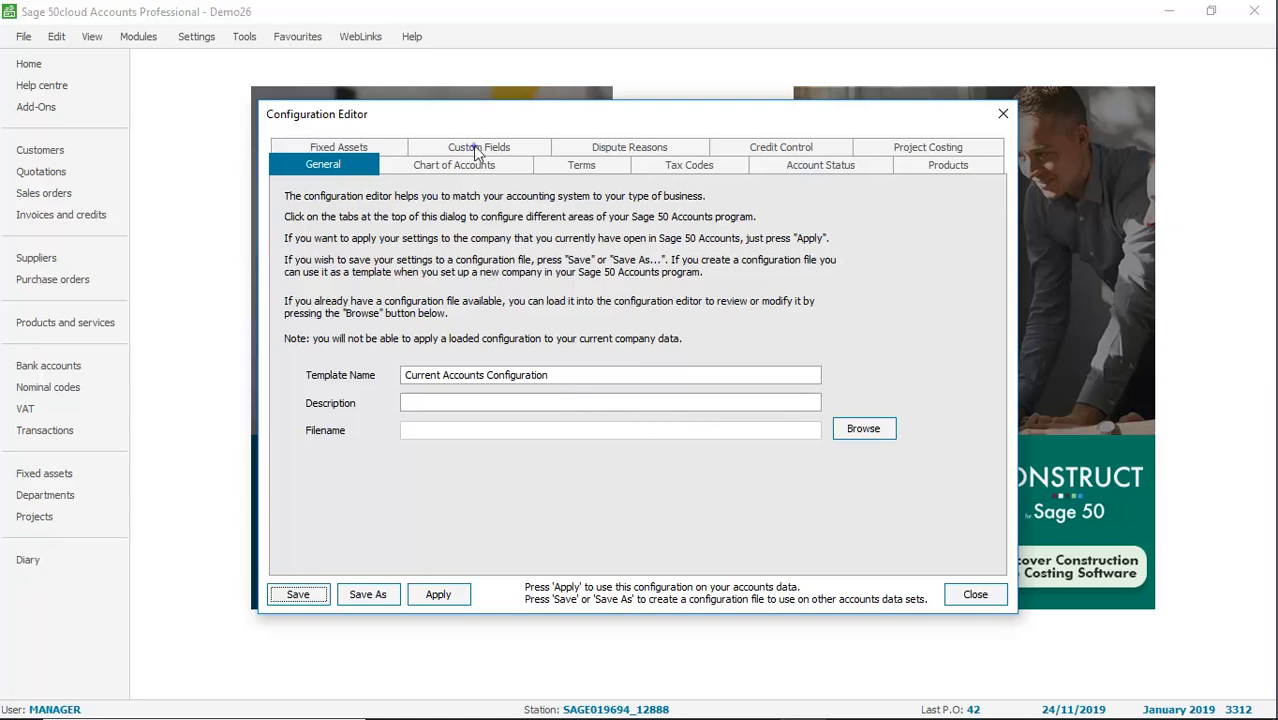
Step: Look over the Custom Fields, Products and Project Costing tabs of the Configuration Editor
{"action": "left_click", "coordinate": [478, 147]}
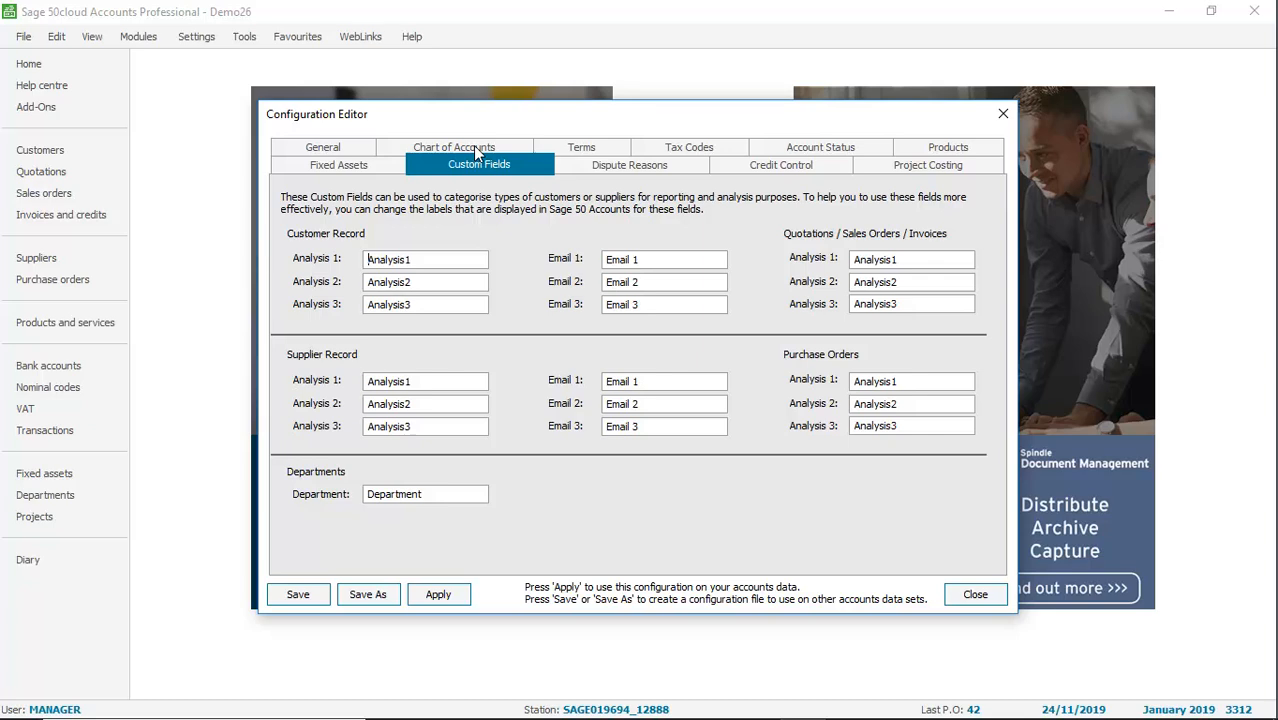
{"action": "left_click", "coordinate": [947, 164]}
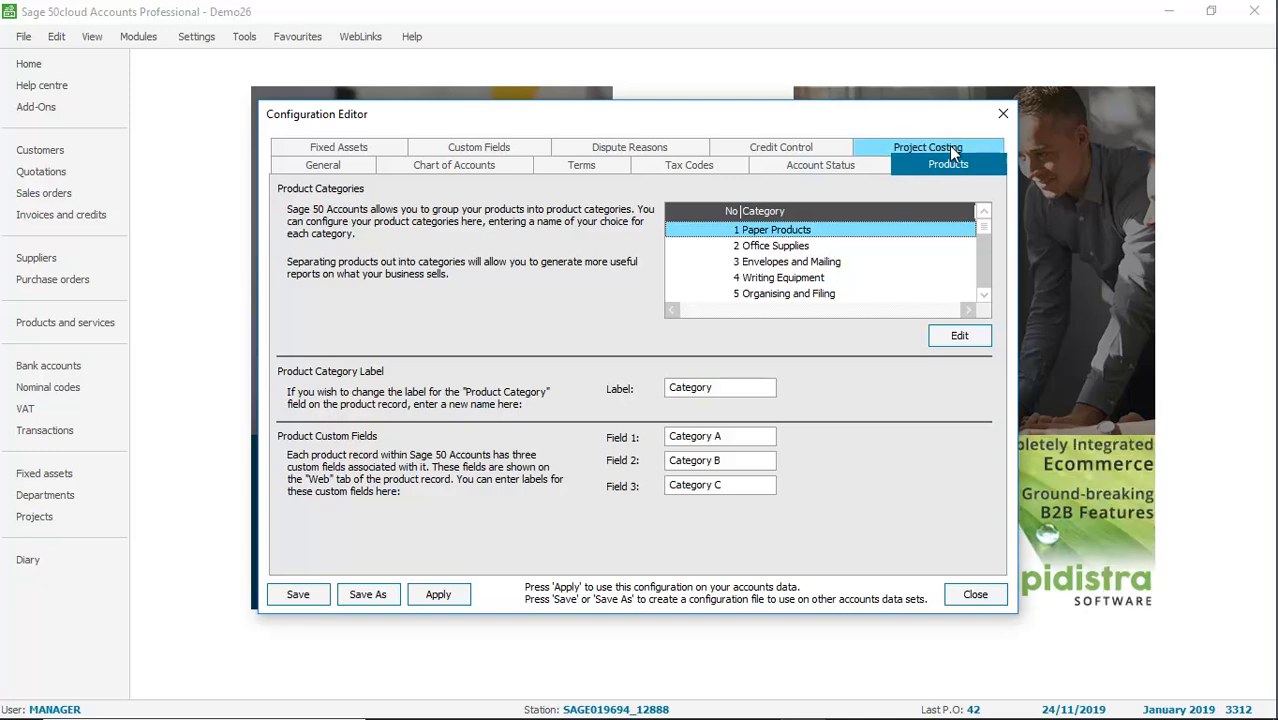
{"action": "mouse_move", "coordinate": [950, 153]}
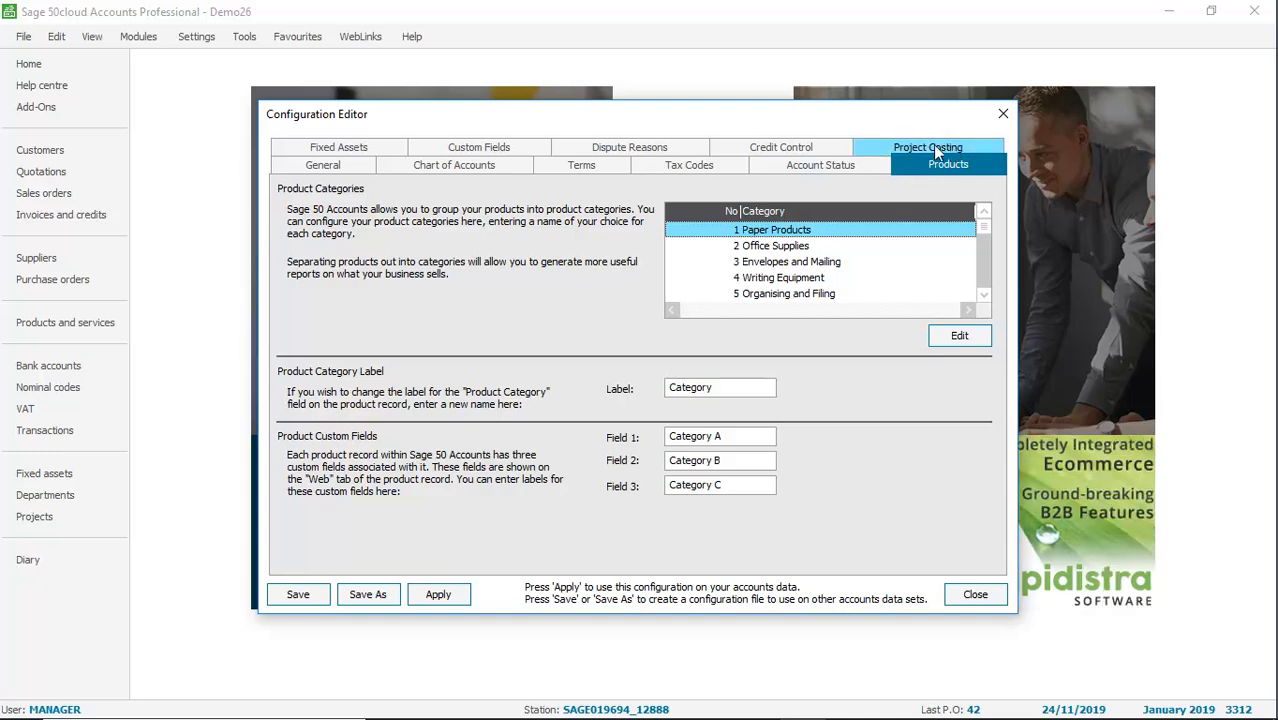
{"action": "left_click", "coordinate": [927, 147]}
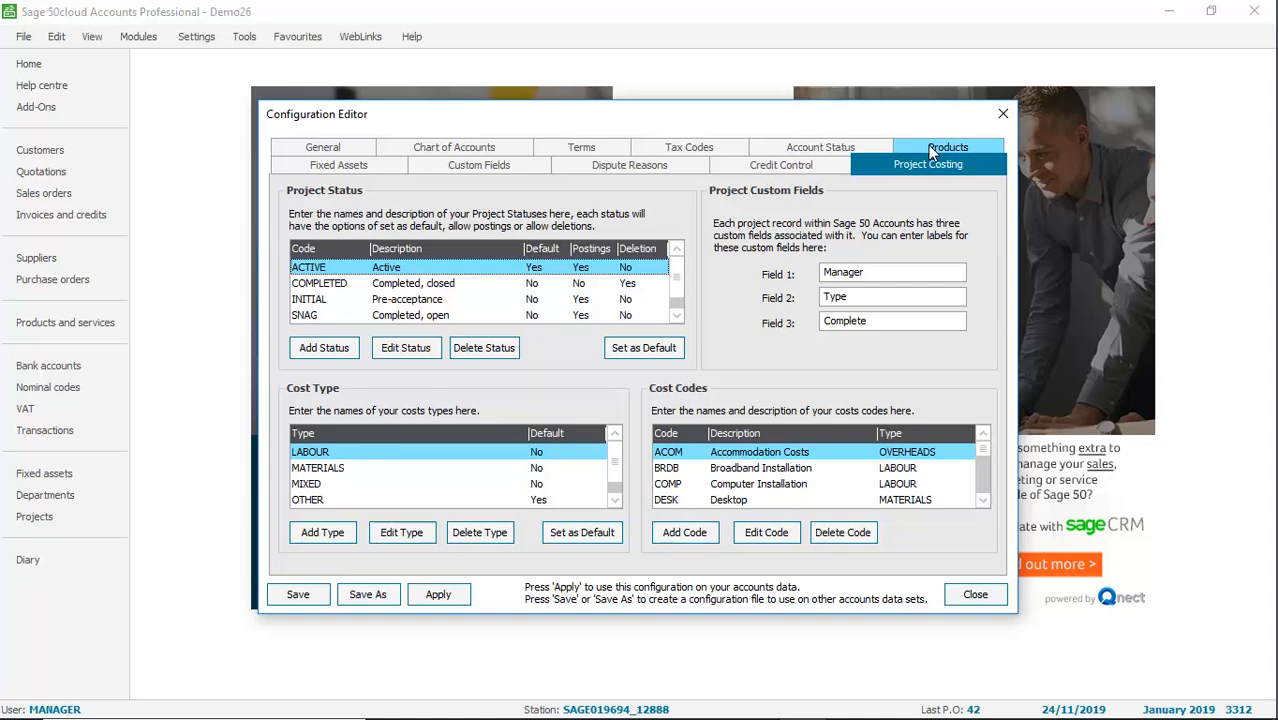
{"action": "mouse_move", "coordinate": [503, 164]}
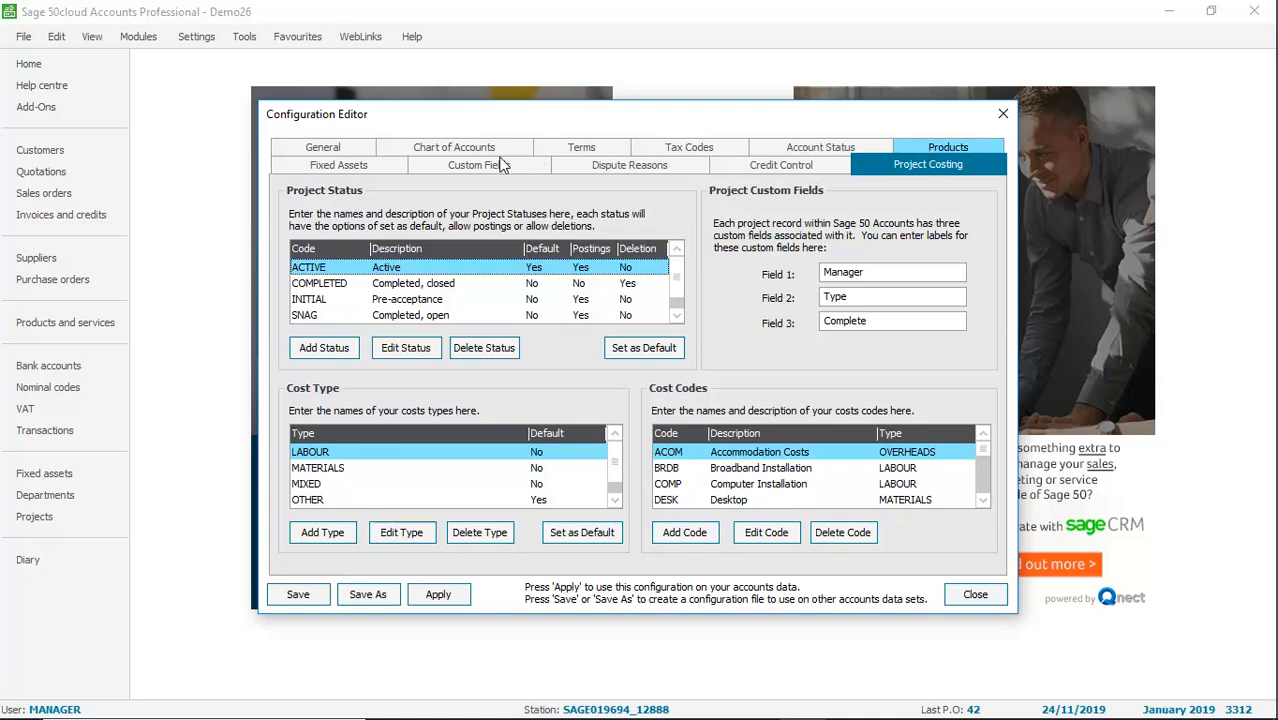
Step: Relabel customer Analysis 1 as 'Cust Type', apply it, and close the Configuration Editor
{"action": "left_click", "coordinate": [478, 164]}
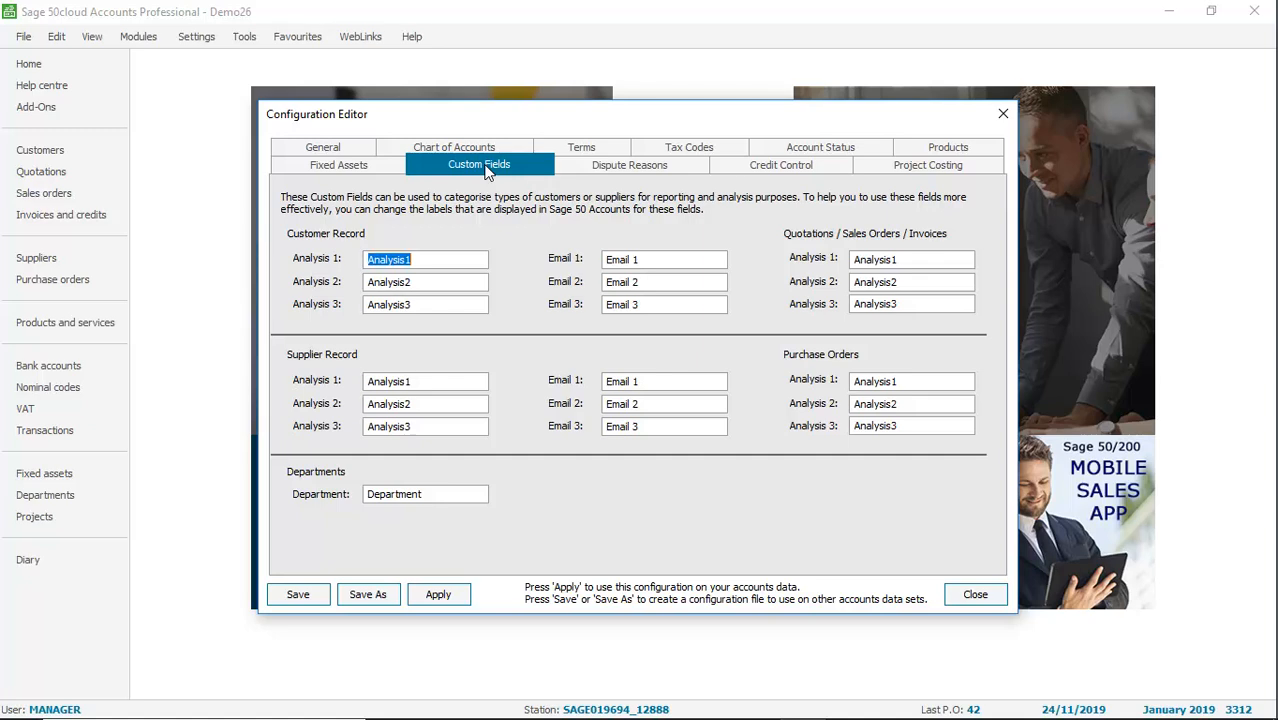
{"action": "type", "text": "Cust Type"}
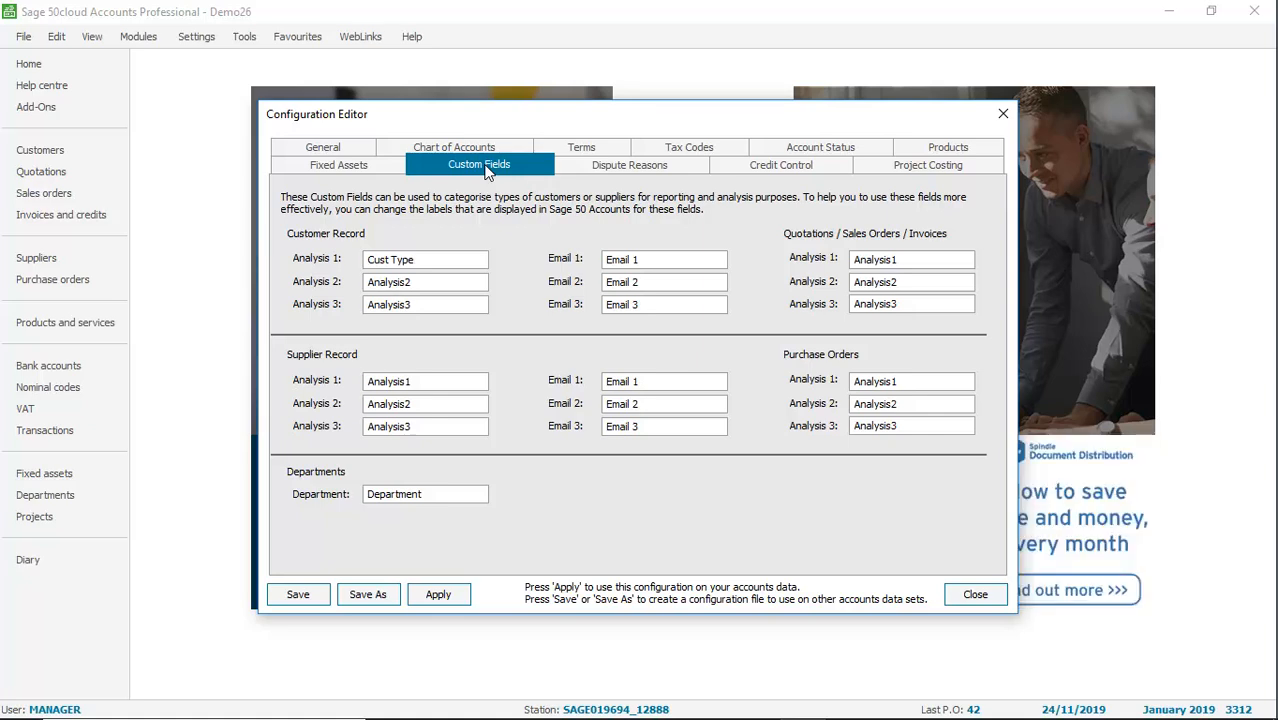
{"action": "mouse_move", "coordinate": [476, 177]}
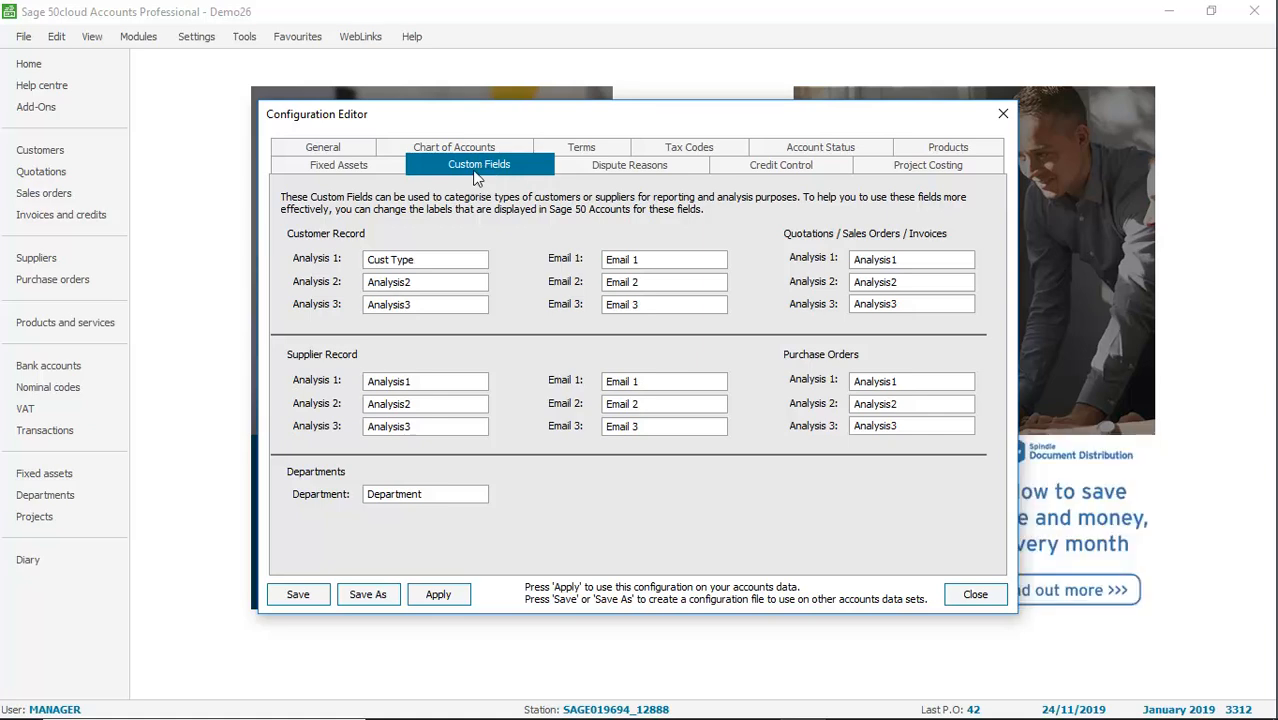
{"action": "left_click", "coordinate": [438, 594]}
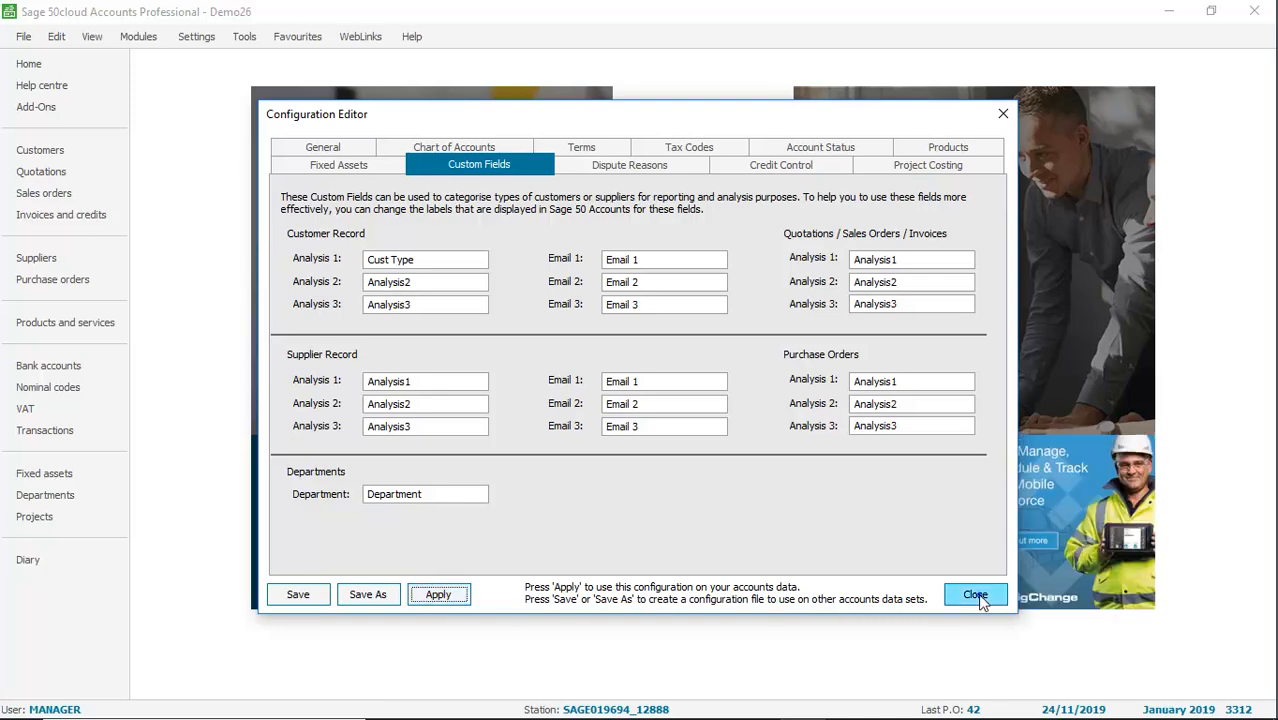
{"action": "left_click", "coordinate": [975, 594]}
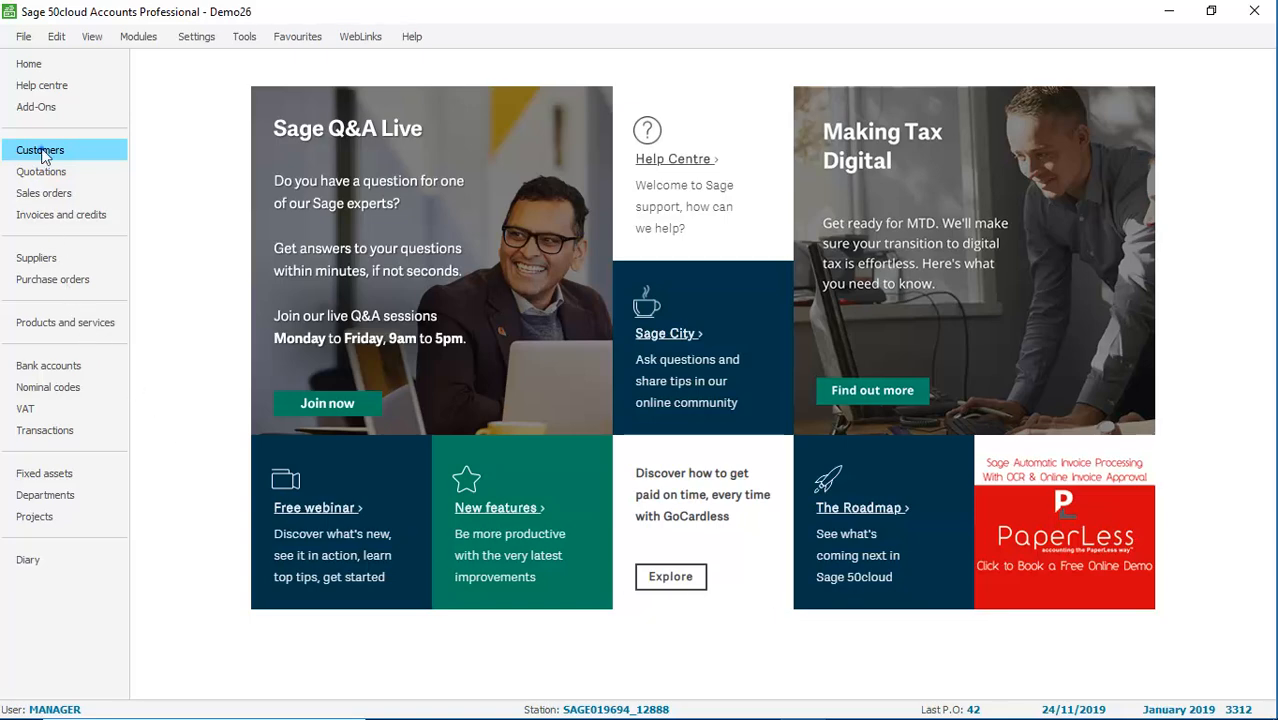
Step: Open A1 Design Services' record and enter 'Trade' in its Cust Type field on Defaults
{"action": "left_click", "coordinate": [40, 149]}
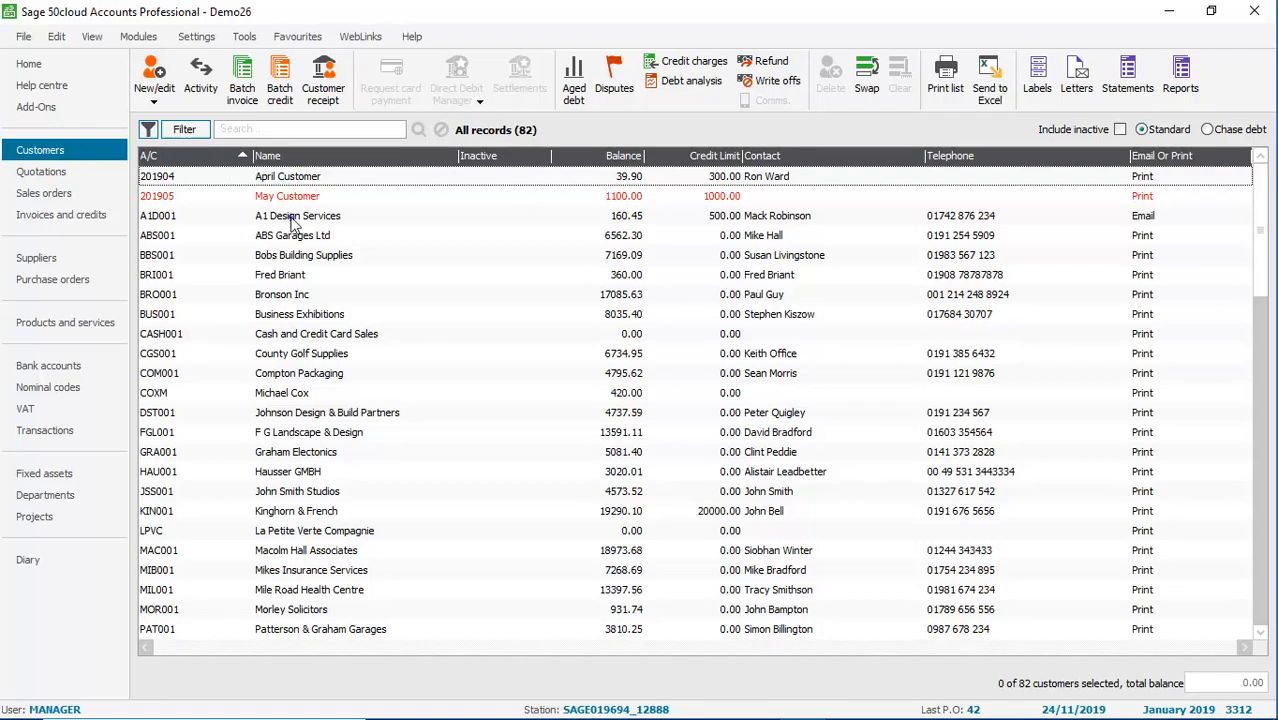
{"action": "double_click", "coordinate": [297, 215]}
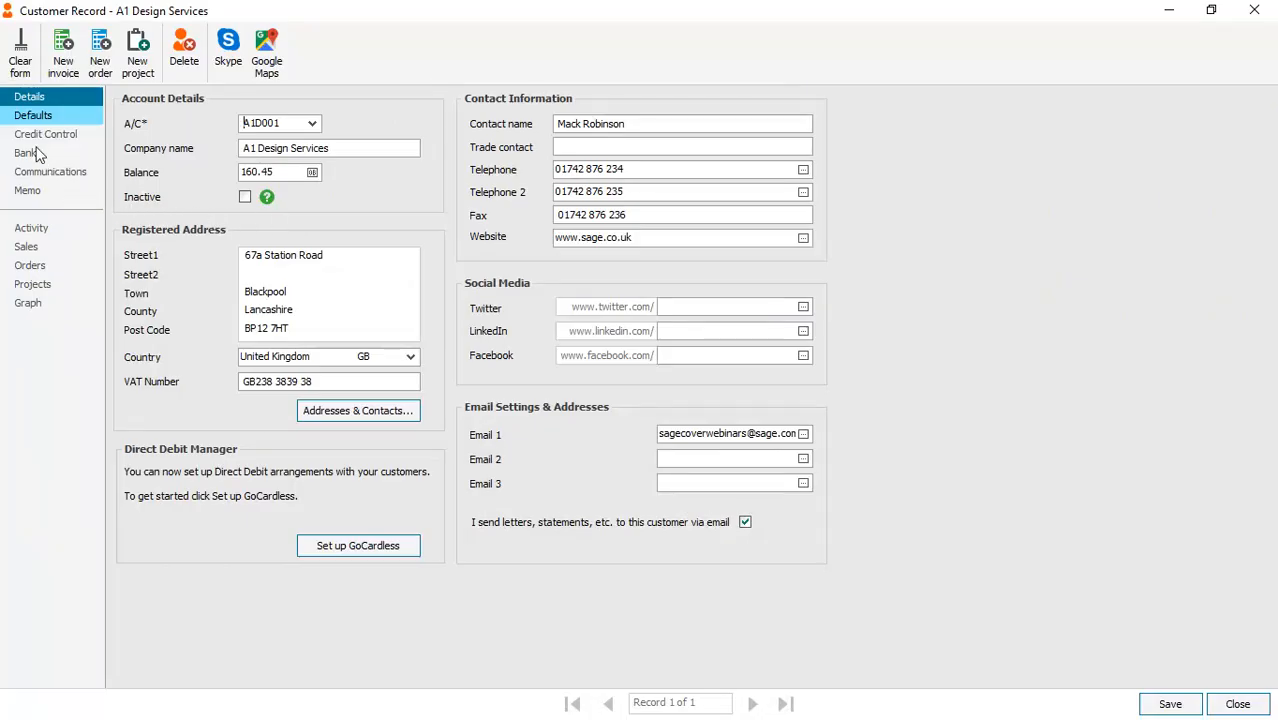
{"action": "left_click", "coordinate": [33, 115]}
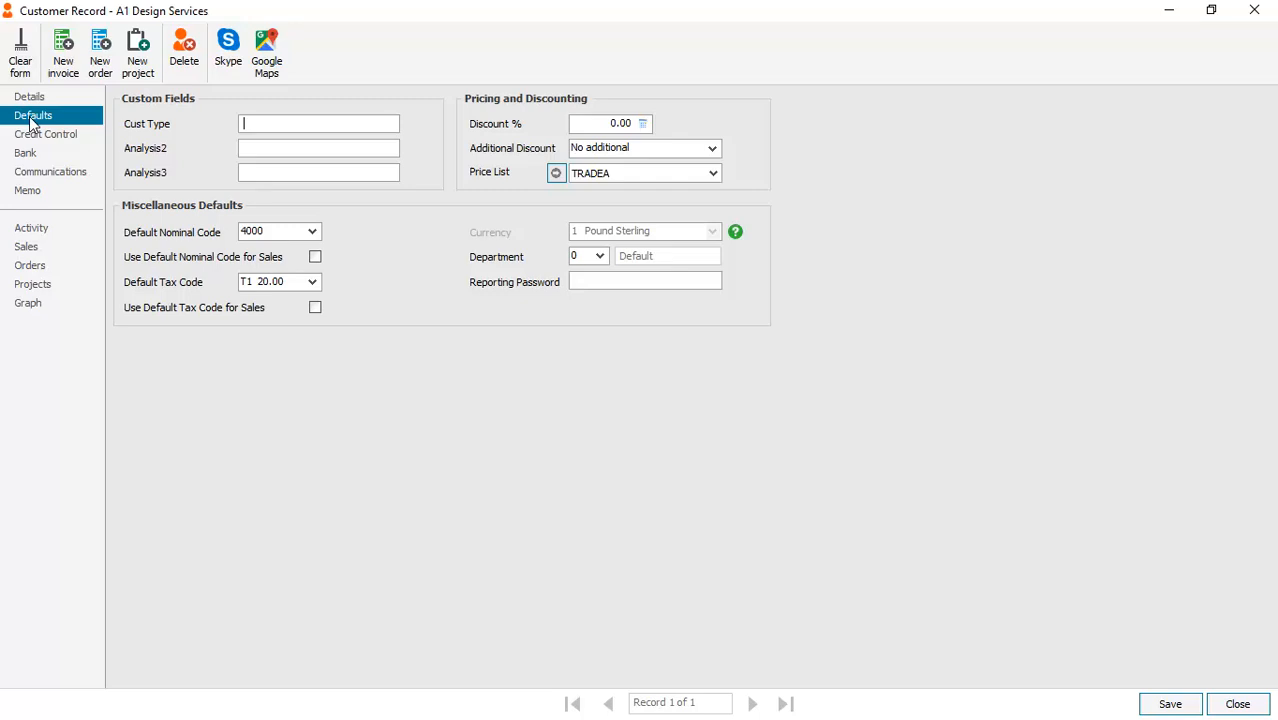
{"action": "type", "text": "Trade"}
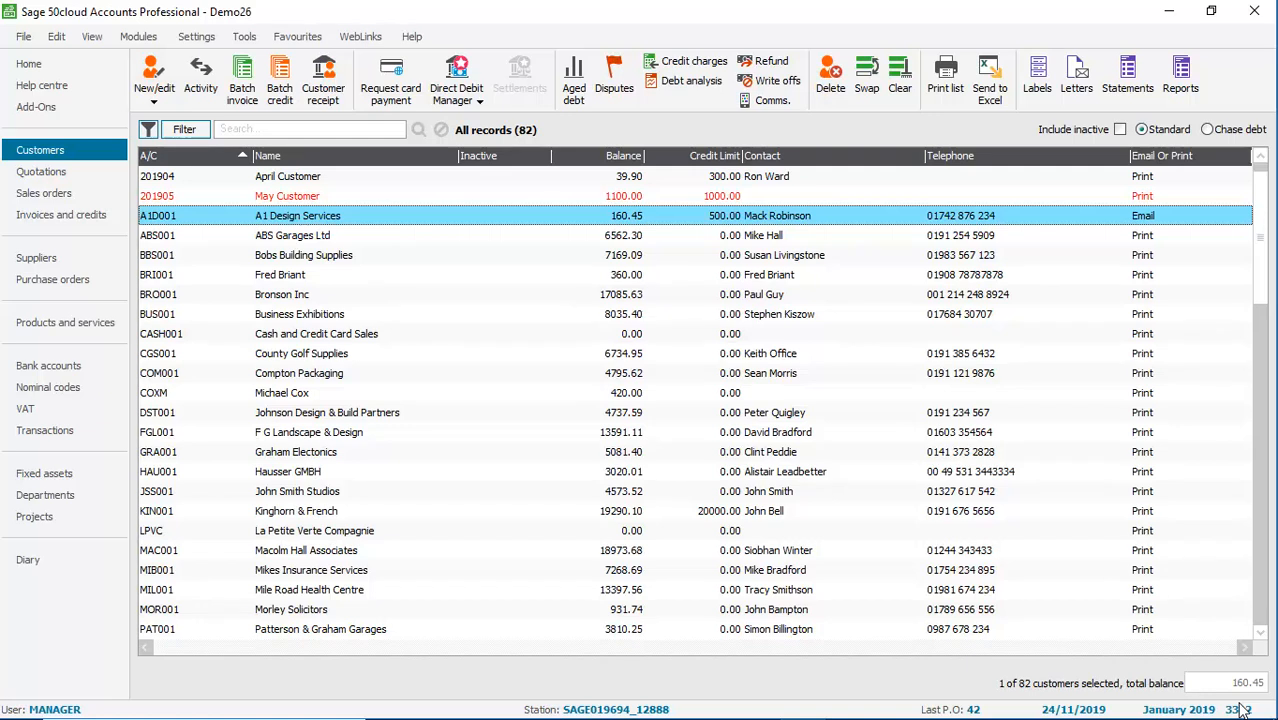
{"action": "mouse_move", "coordinate": [463, 573]}
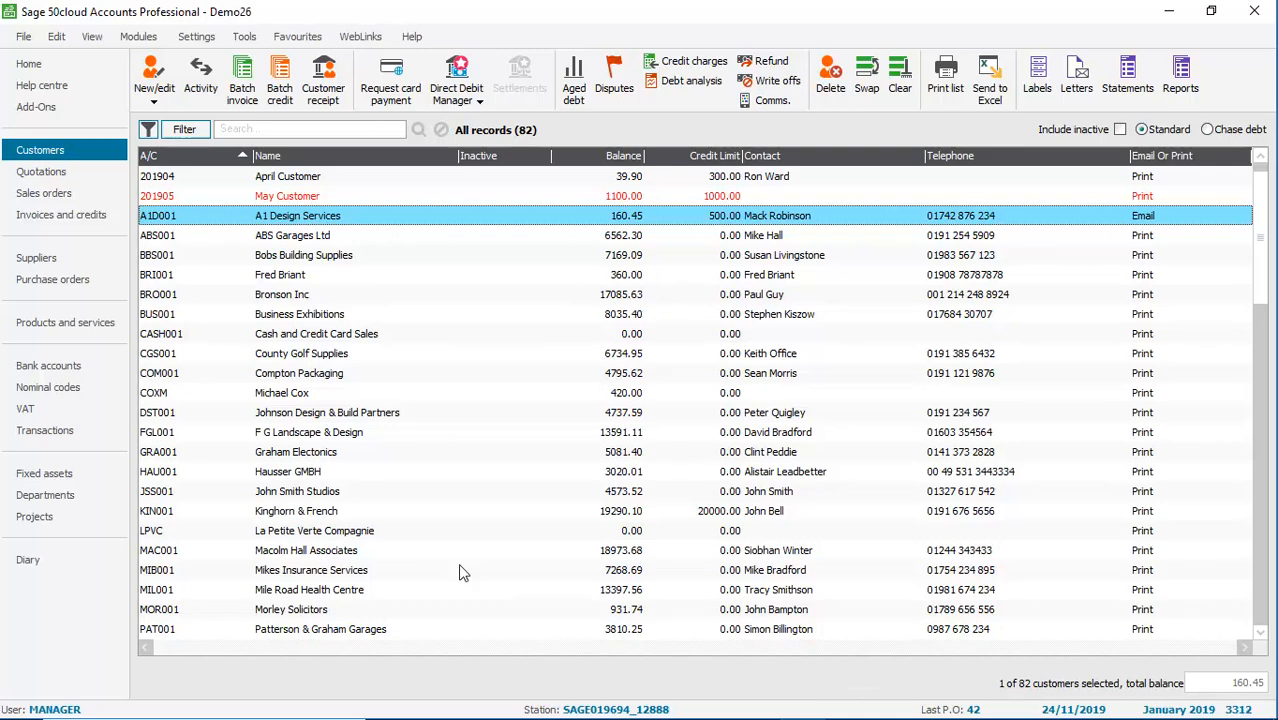
Step: Add and apply the filter condition Where Cust Type Is Equal To 'Trade'
{"action": "left_click", "coordinate": [184, 129]}
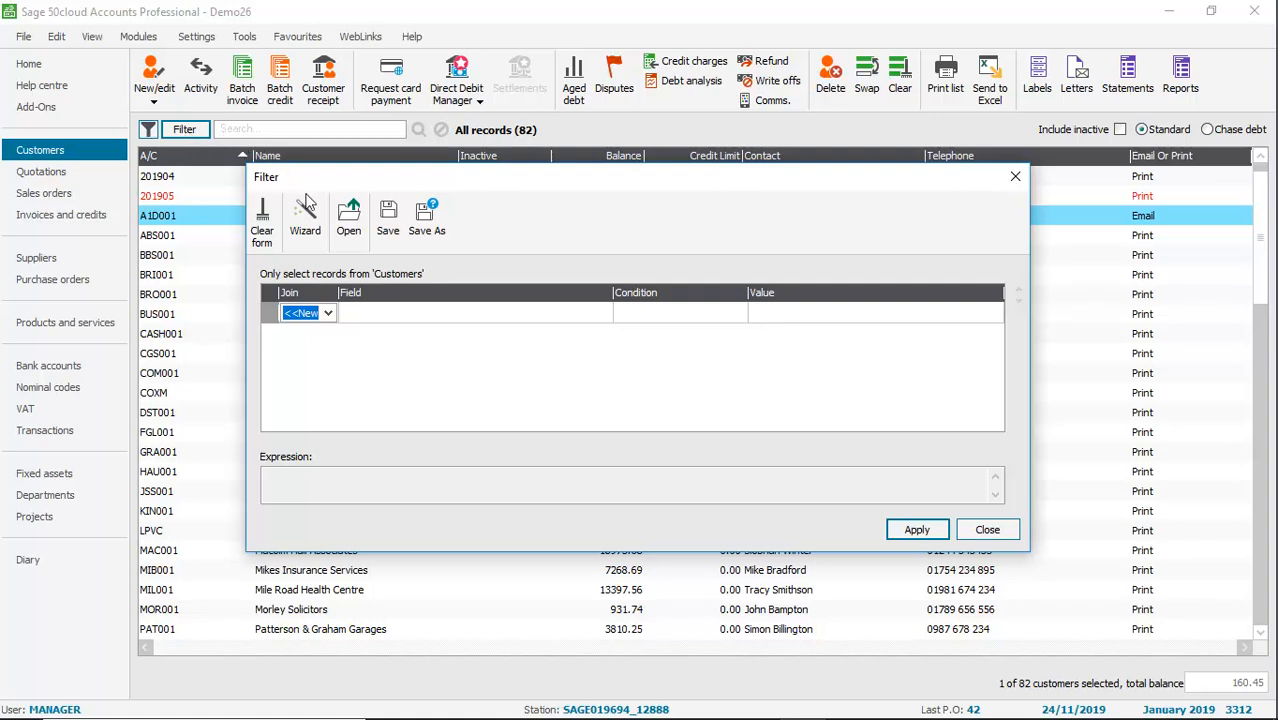
{"action": "left_click", "coordinate": [327, 313]}
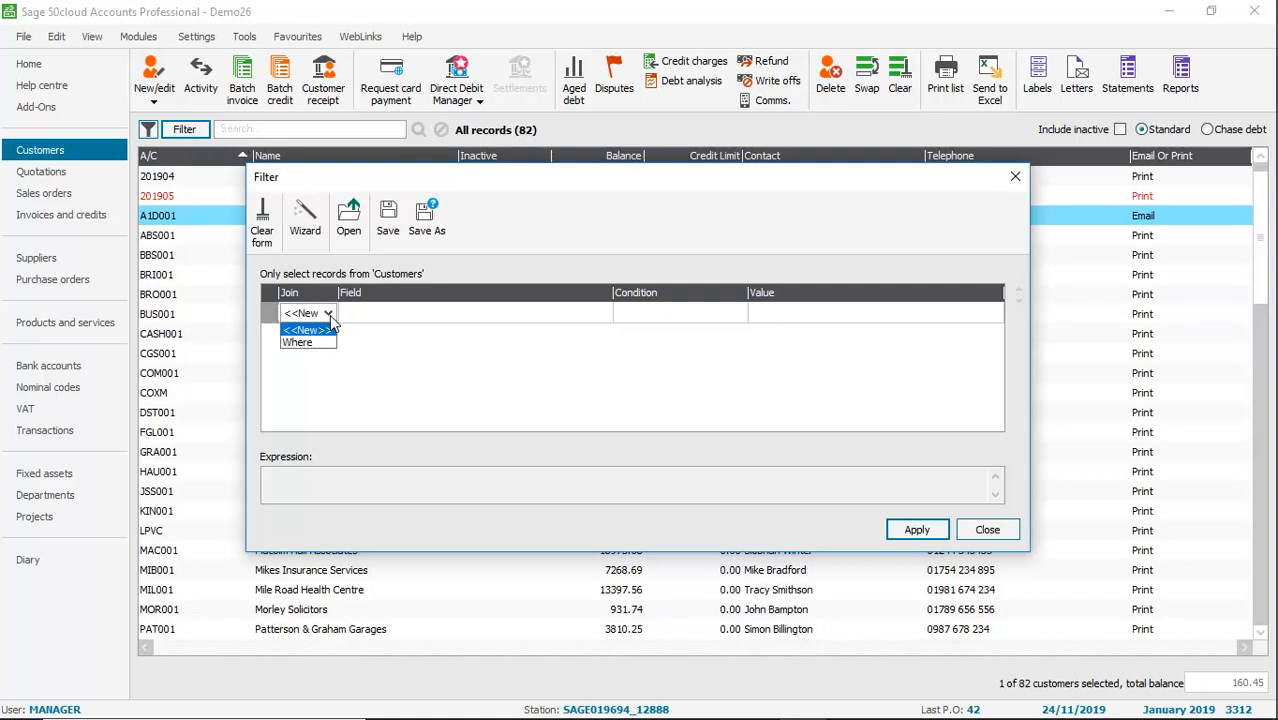
{"action": "left_click", "coordinate": [308, 342]}
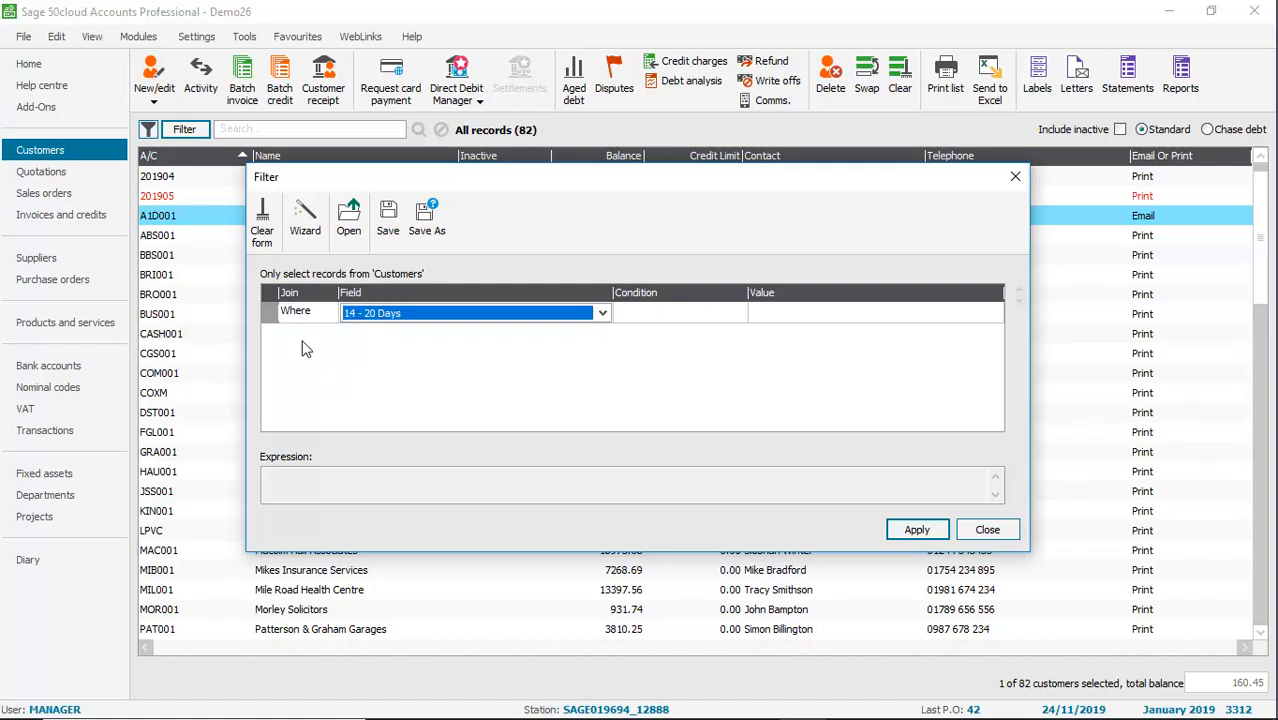
{"action": "mouse_move", "coordinate": [602, 312]}
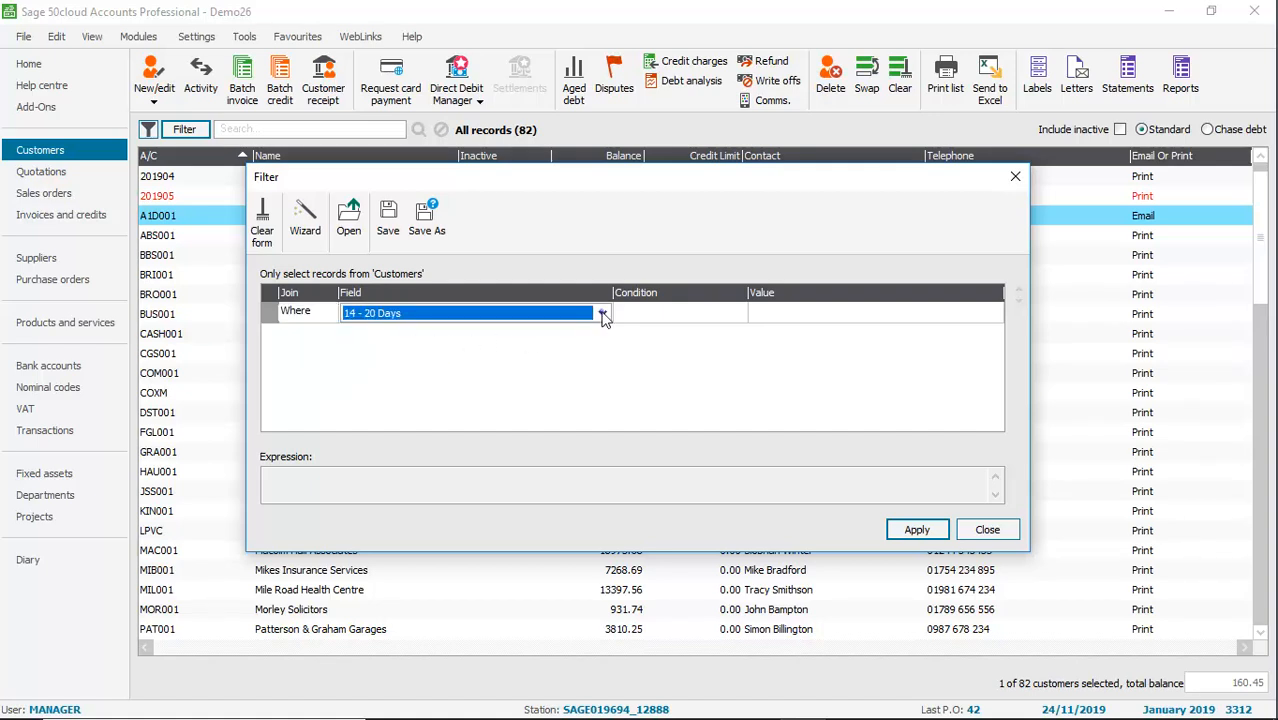
{"action": "left_click", "coordinate": [602, 312]}
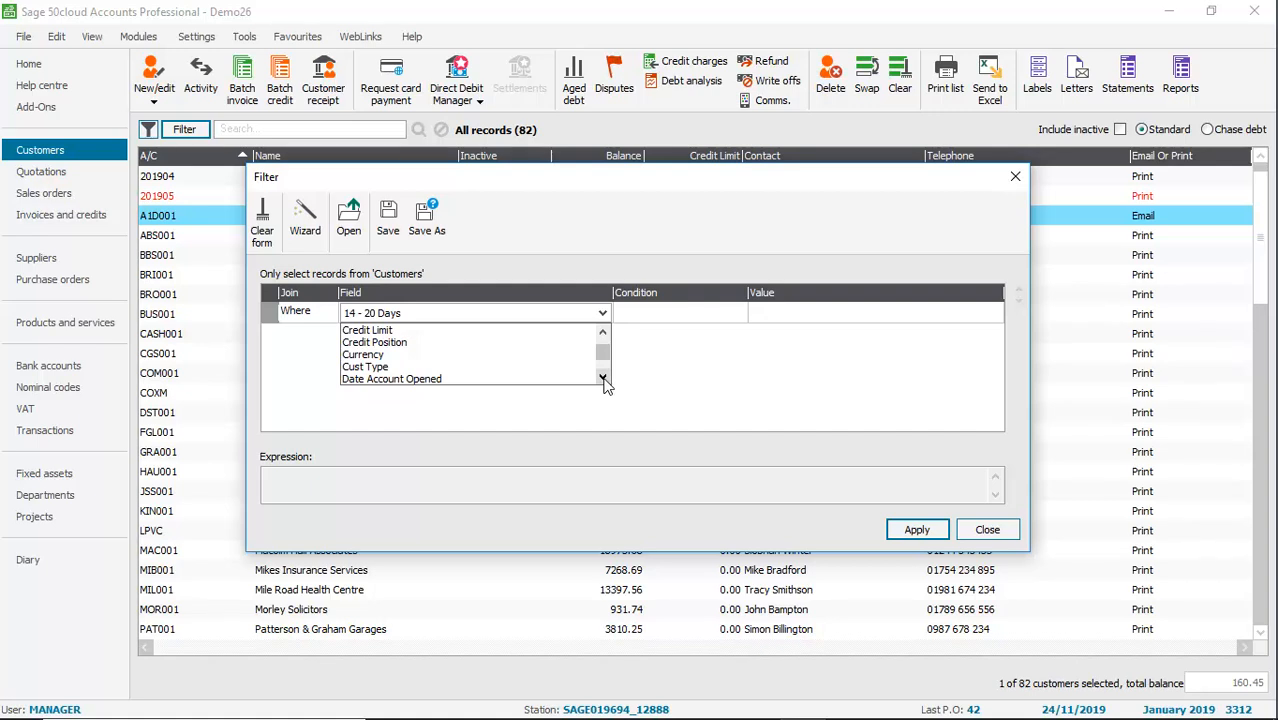
{"action": "left_click", "coordinate": [365, 366]}
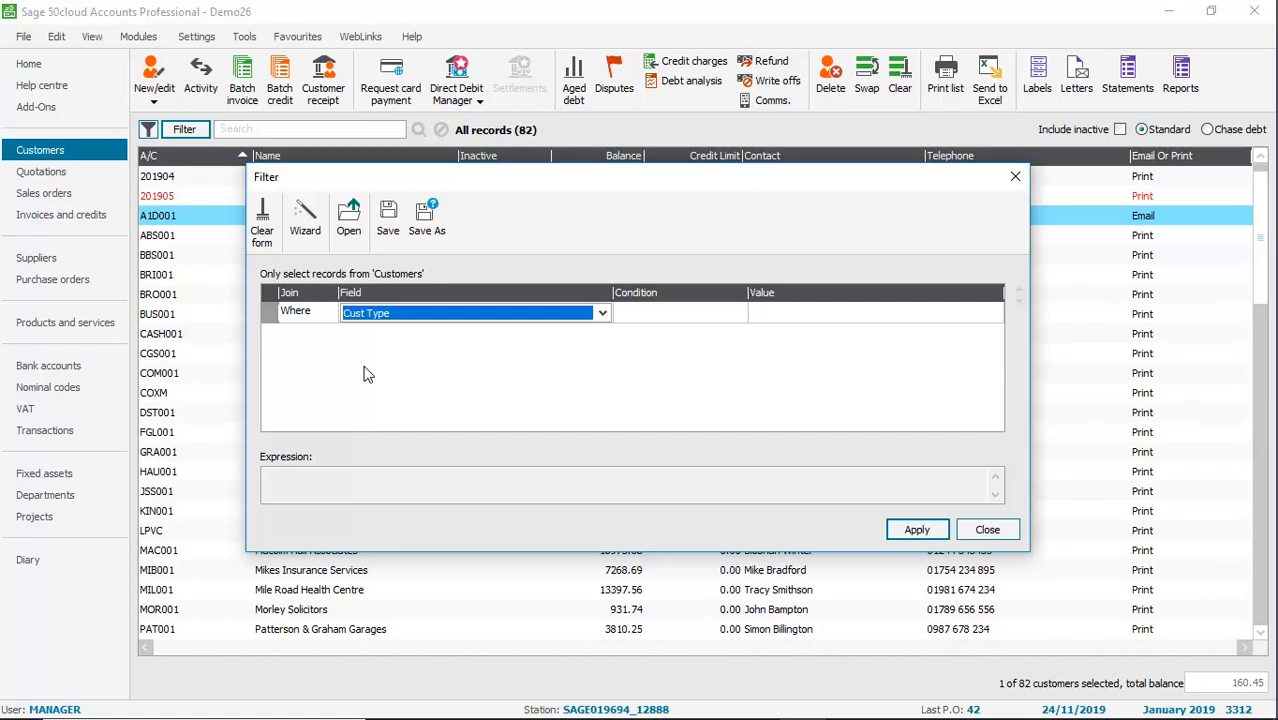
{"action": "mouse_move", "coordinate": [462, 373]}
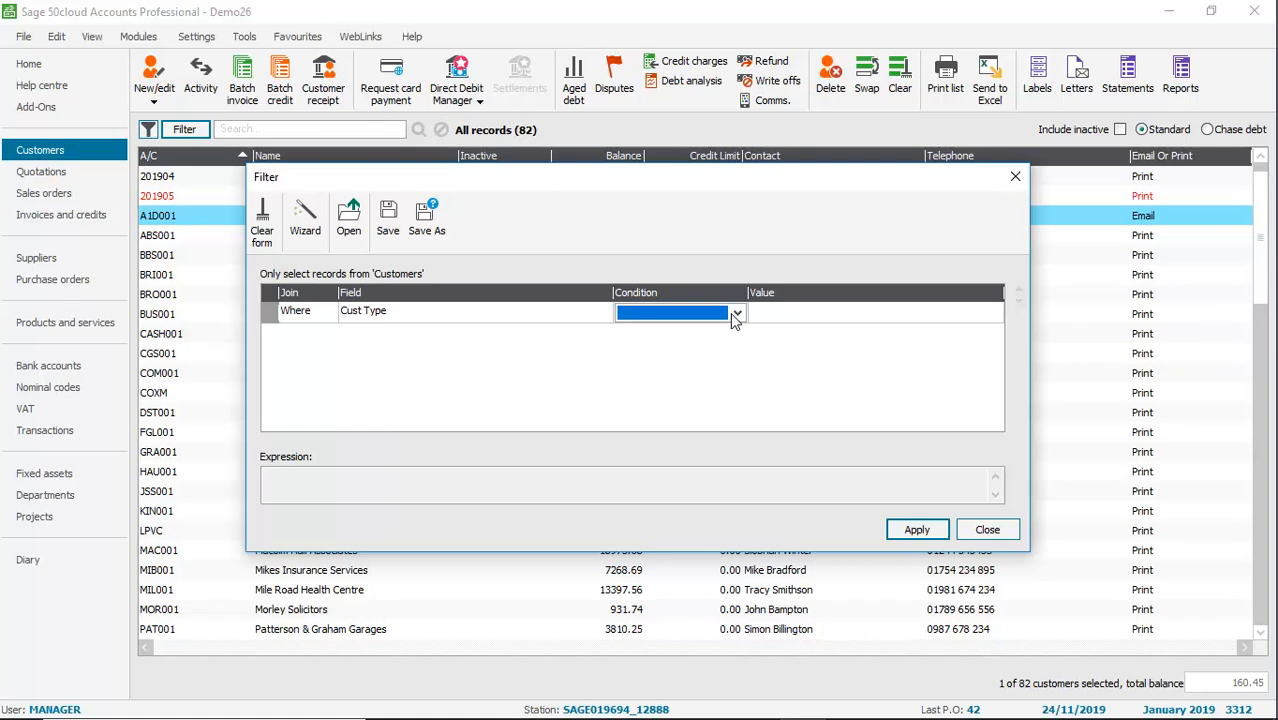
{"action": "left_click", "coordinate": [737, 311]}
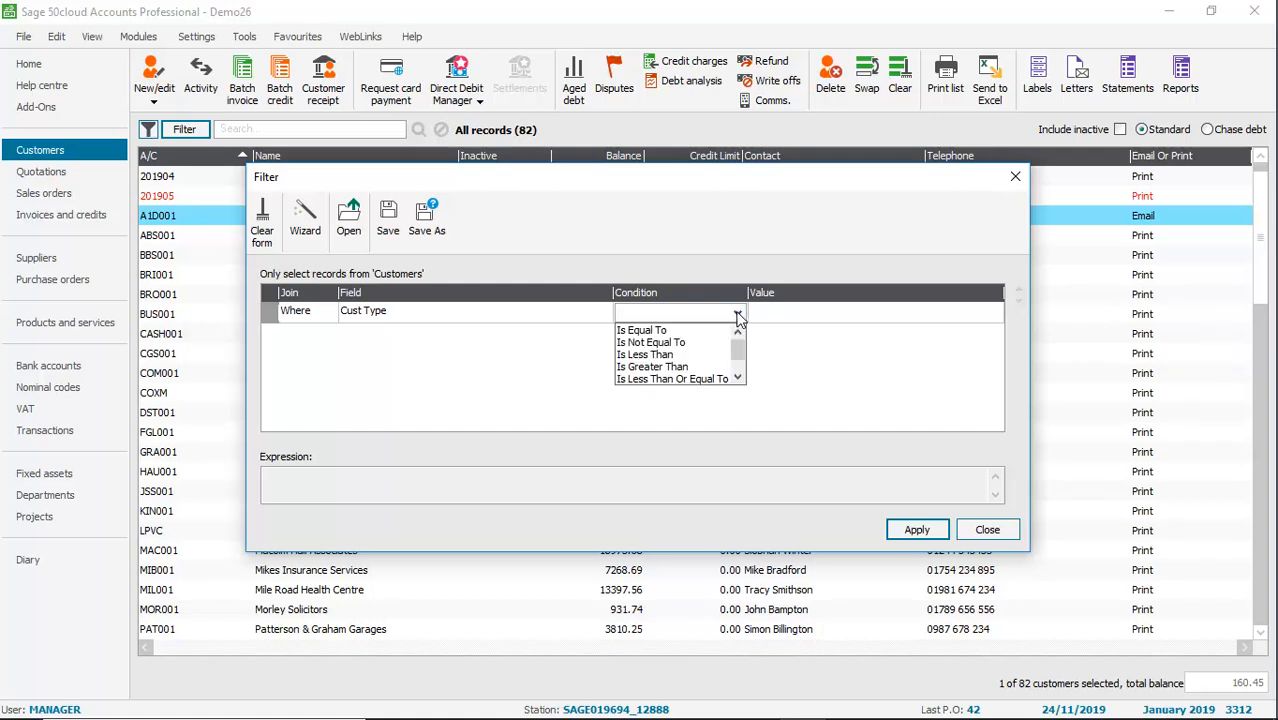
{"action": "left_click", "coordinate": [640, 330]}
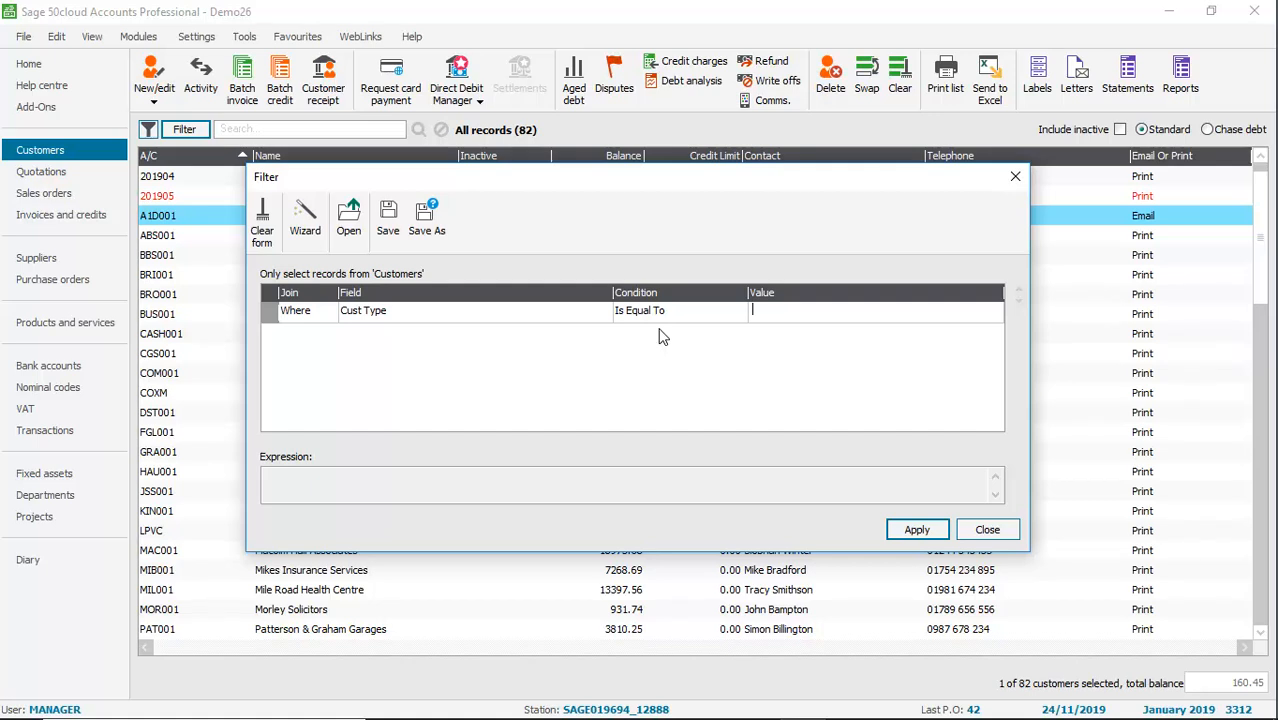
{"action": "type", "text": "Trade"}
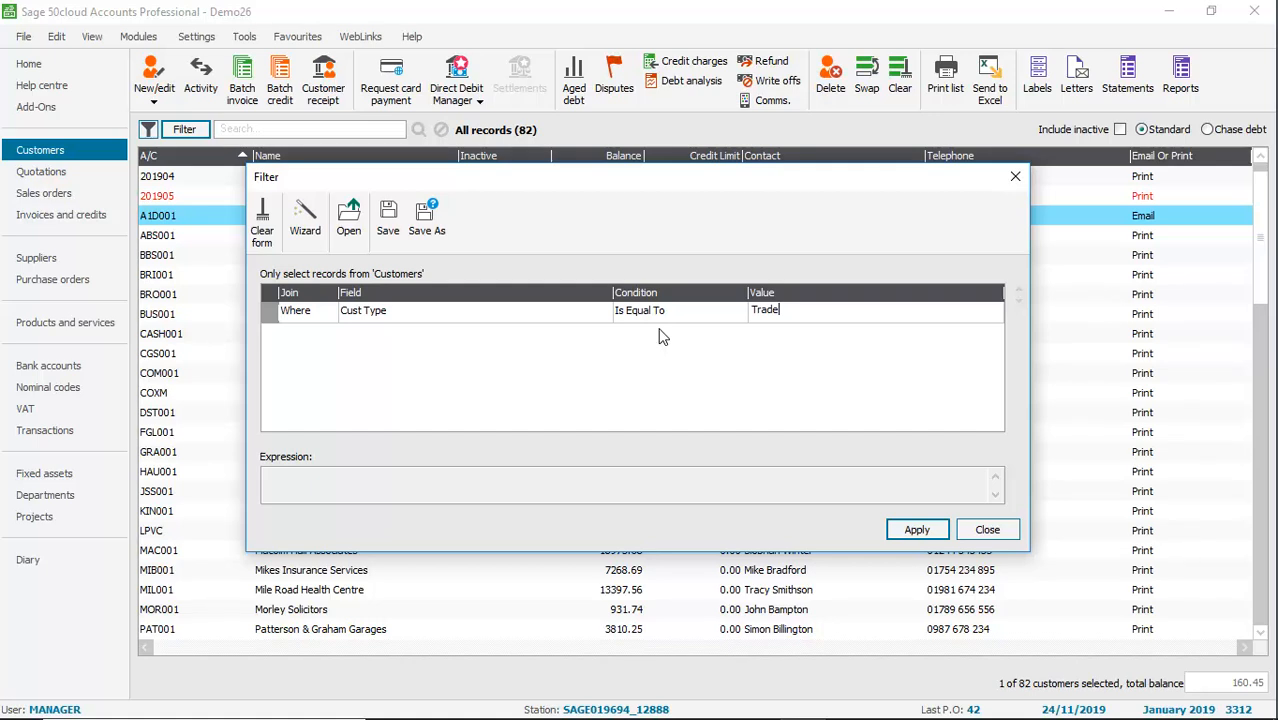
{"action": "mouse_move", "coordinate": [912, 467]}
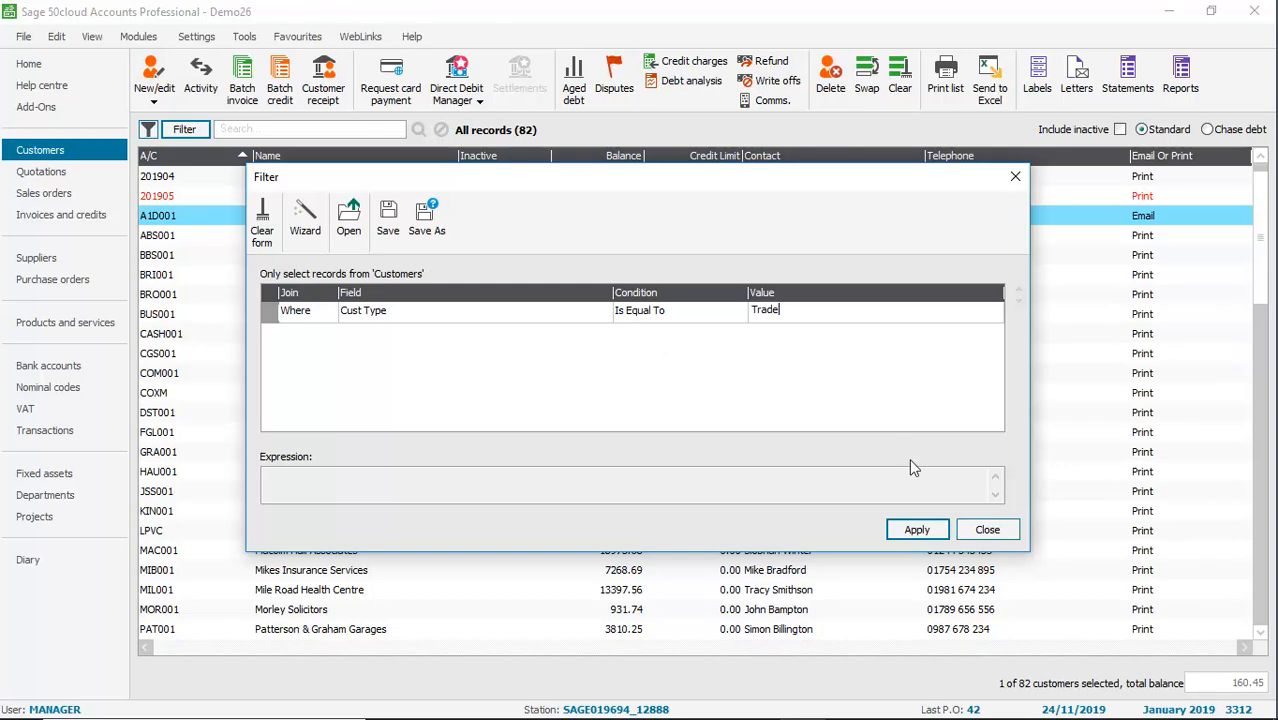
{"action": "left_click", "coordinate": [916, 529]}
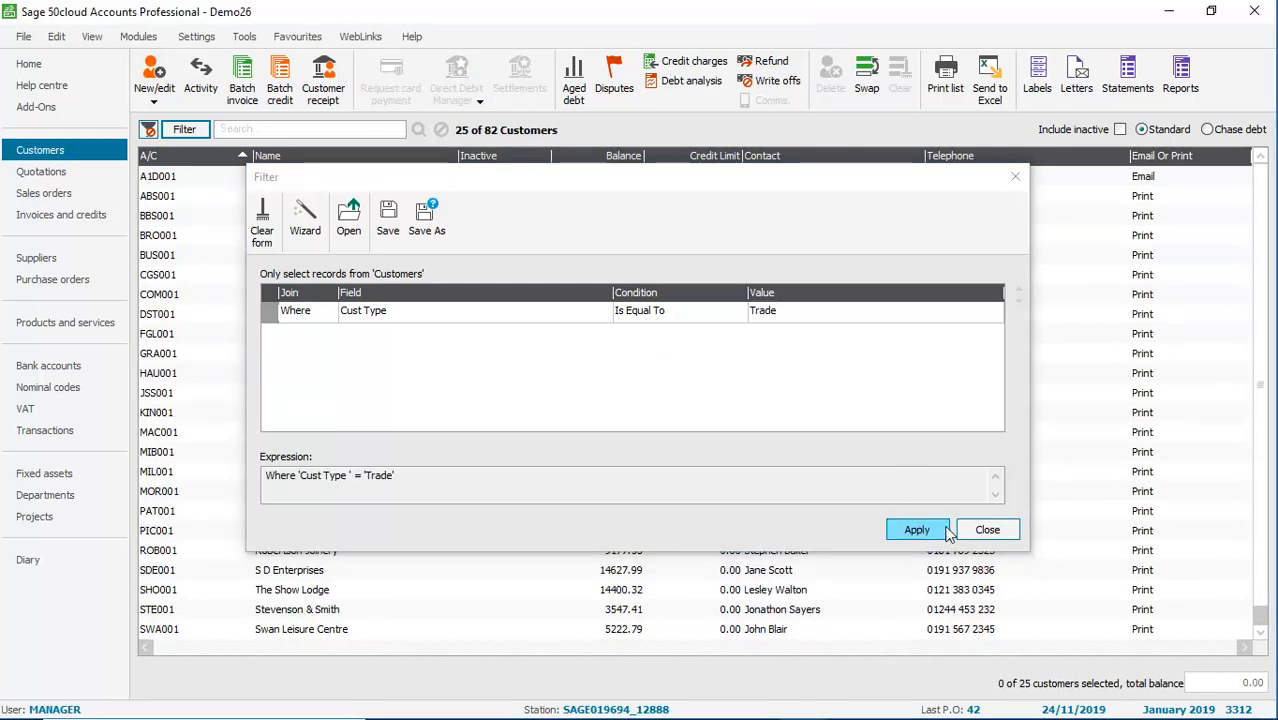
Step: Close the Filter dialog to reveal the 25 Trade customers
{"action": "left_click", "coordinate": [916, 529]}
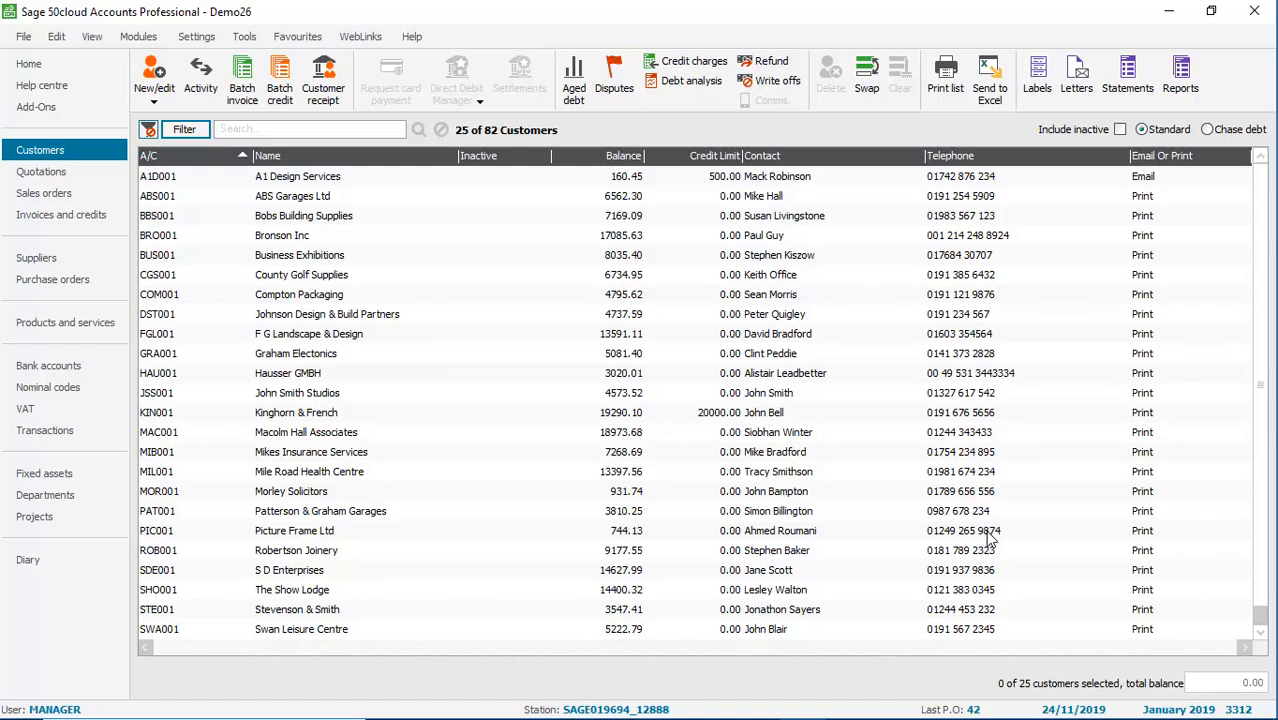
Step: Open the Graham Electonics customer record from the Trade list
{"action": "double_click", "coordinate": [295, 353]}
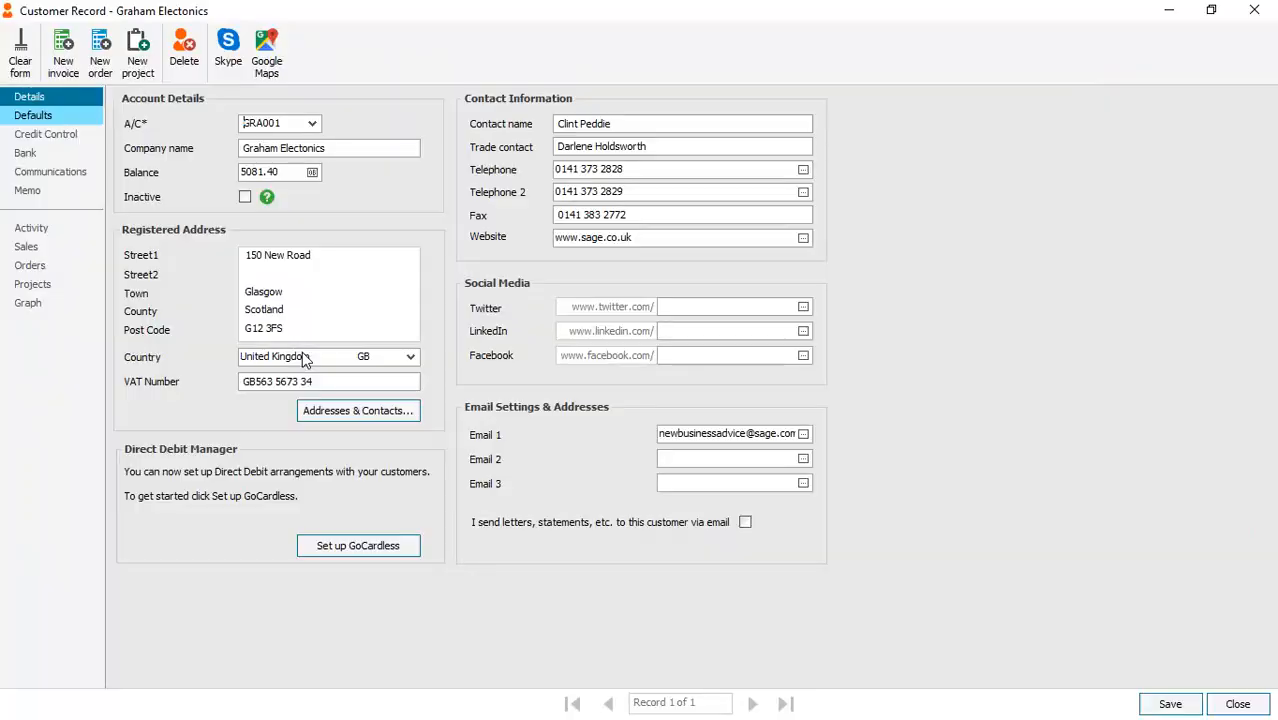